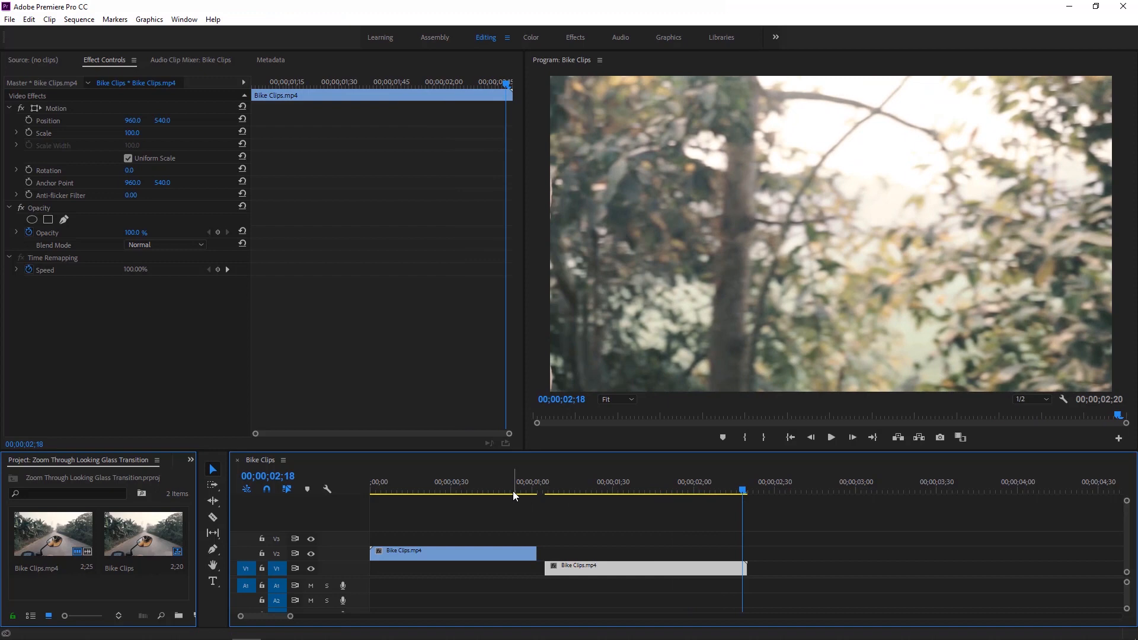
# Move the playhead to about one second into the Bike Clips sequence
pyautogui.click(522, 481)
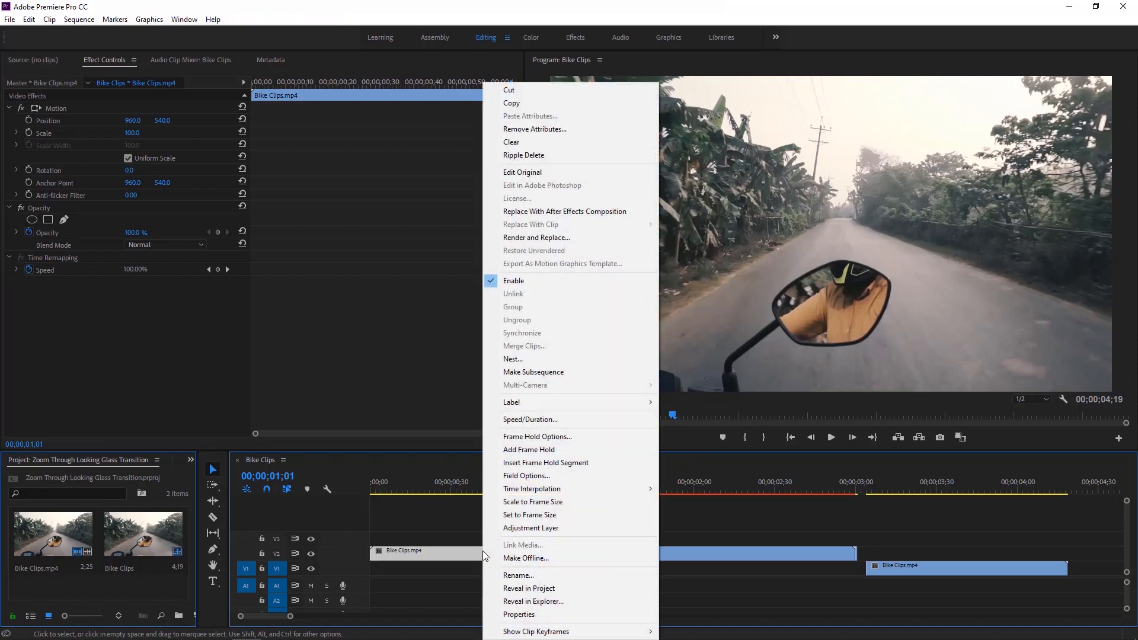
pyautogui.click(519, 615)
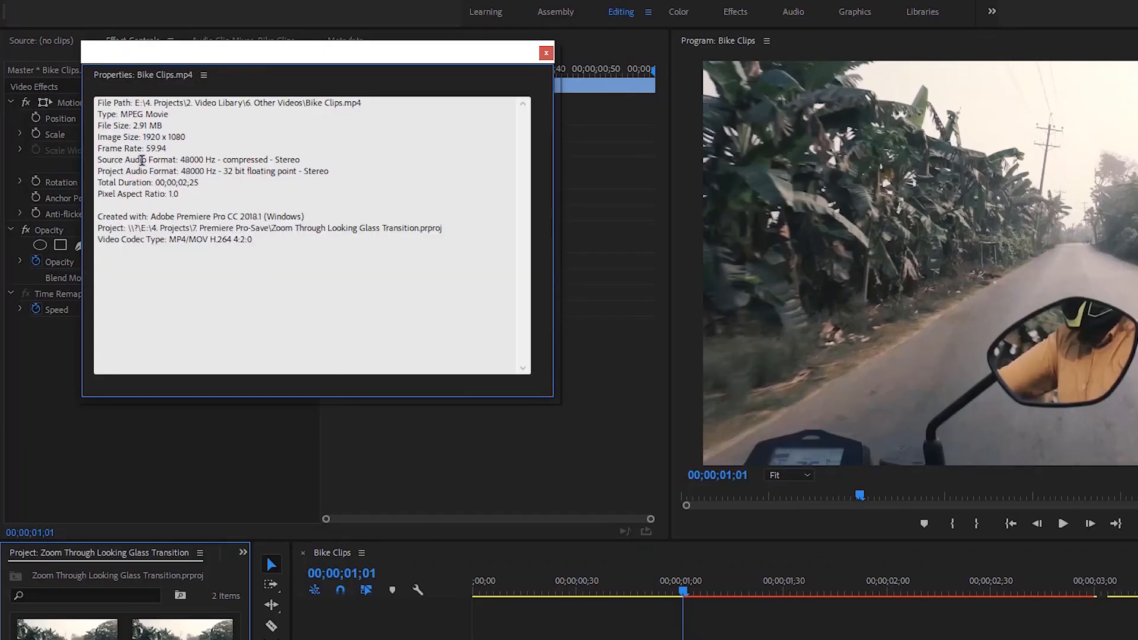
pyautogui.doubleClick(155, 148)
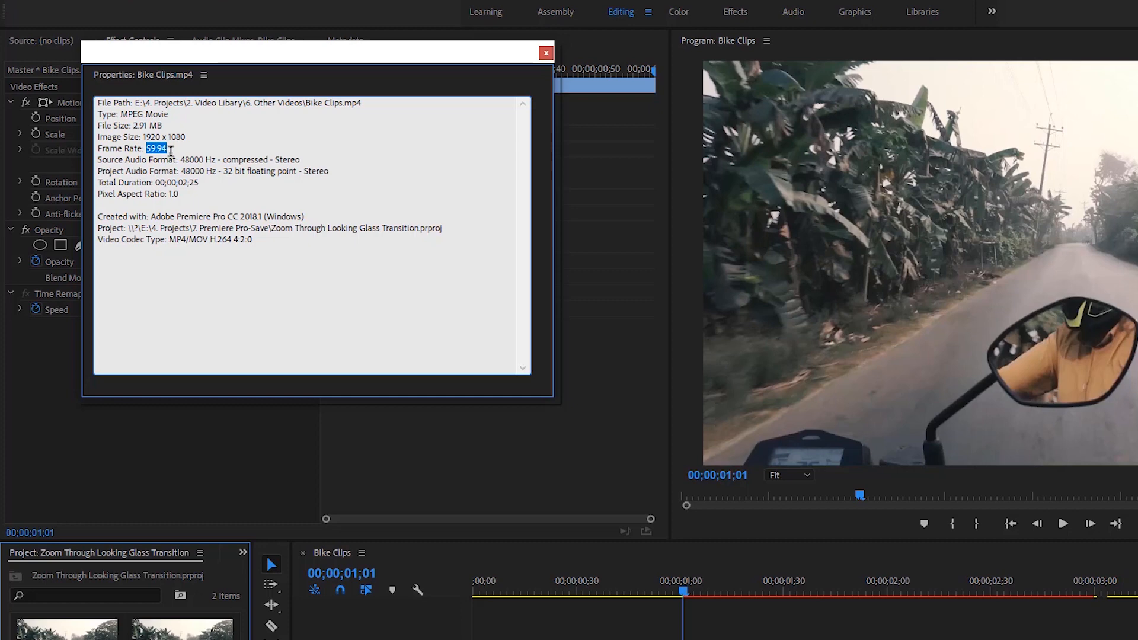
pyautogui.moveTo(439, 137)
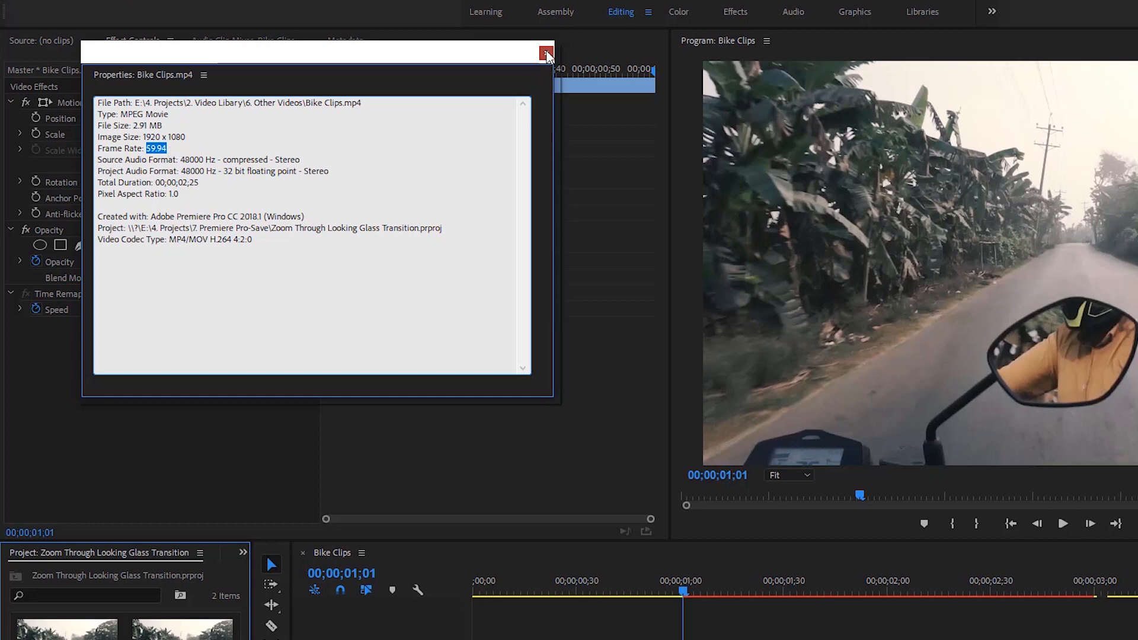
pyautogui.click(546, 53)
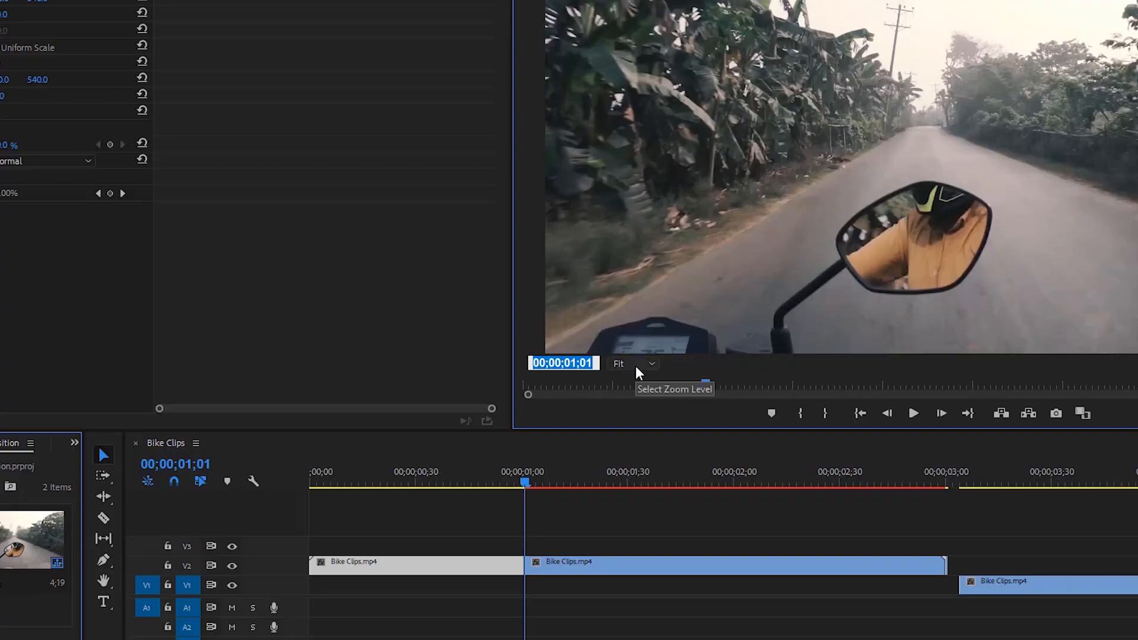
# Razor the upper-track mirror clip at 1:41, remove the remainder and select the short piece
pyautogui.click(562, 363)
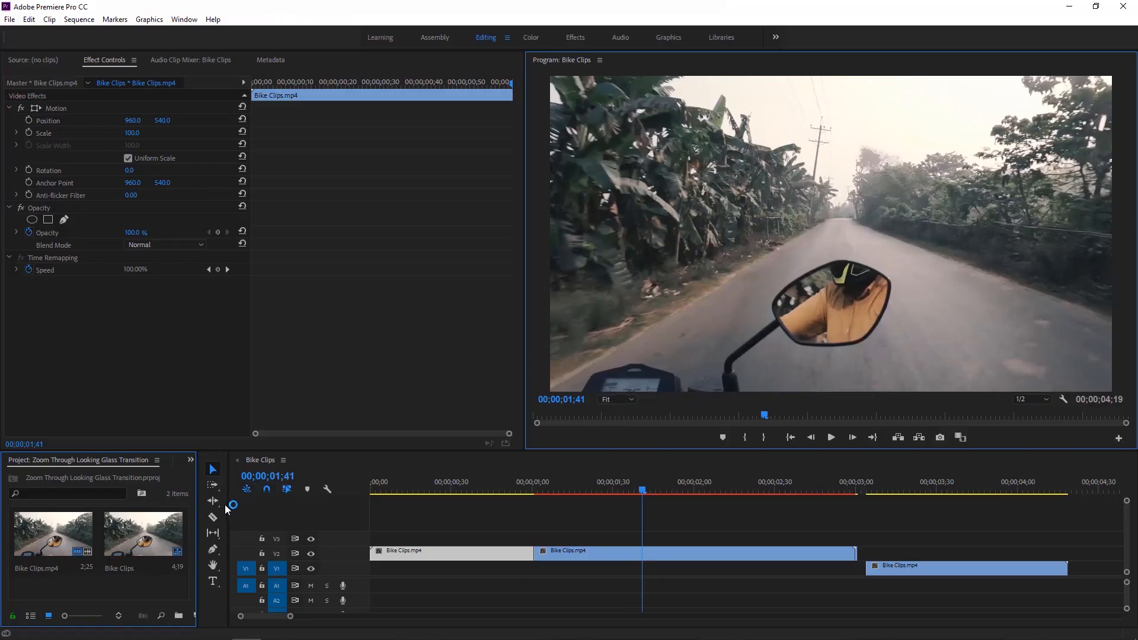
pyautogui.click(213, 518)
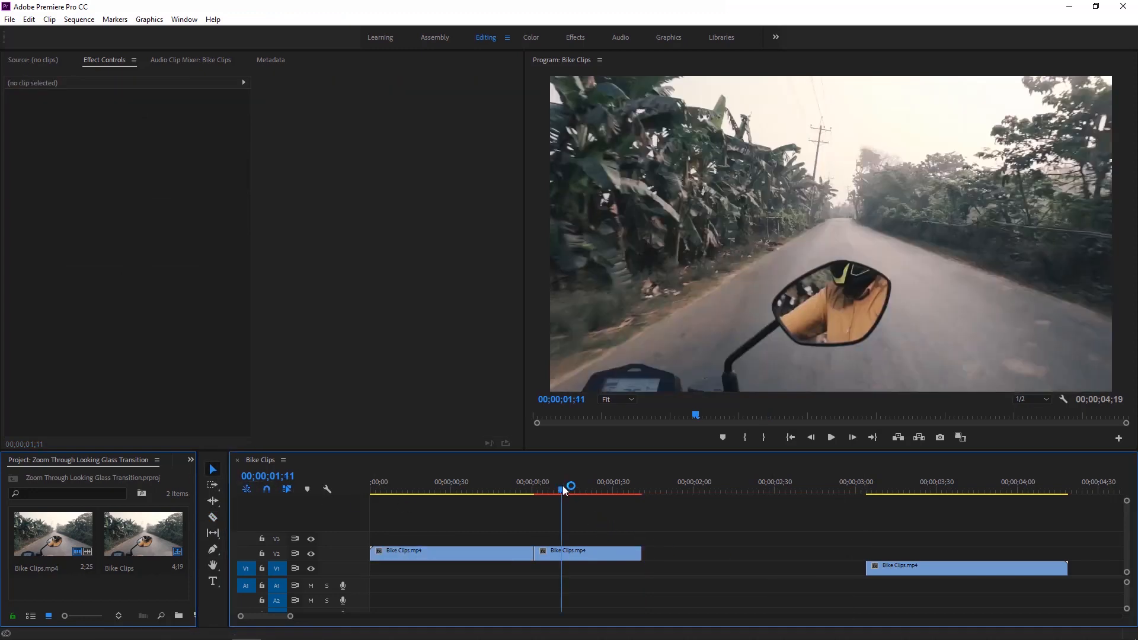
pyautogui.click(587, 554)
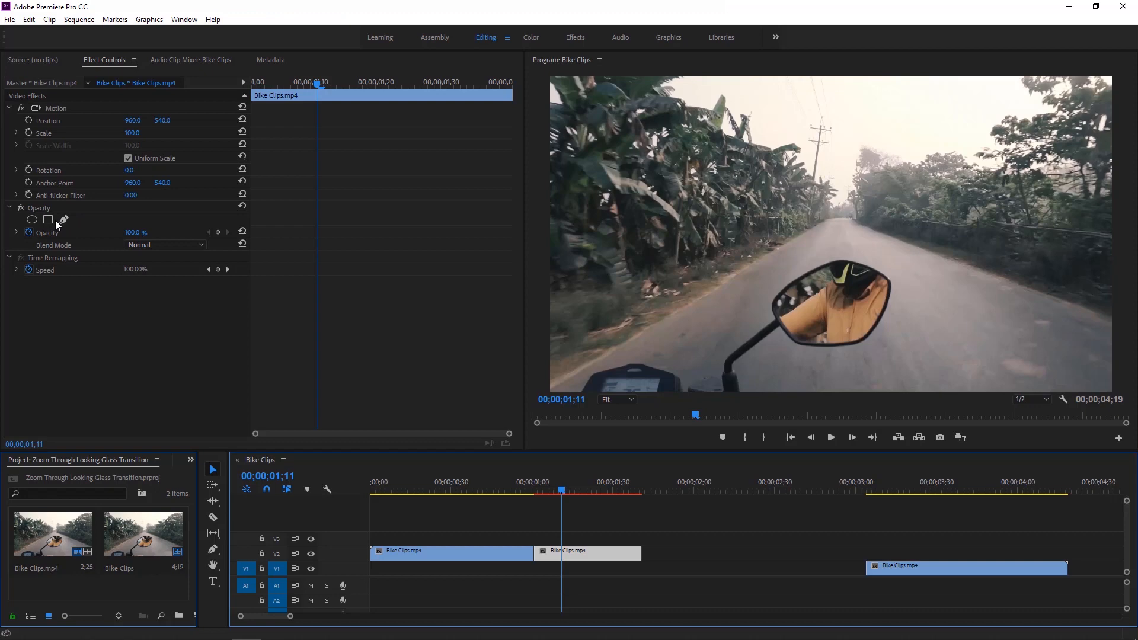
# Trace the mirror's edge with the Opacity pen mask at 150% preview zoom
pyautogui.click(48, 221)
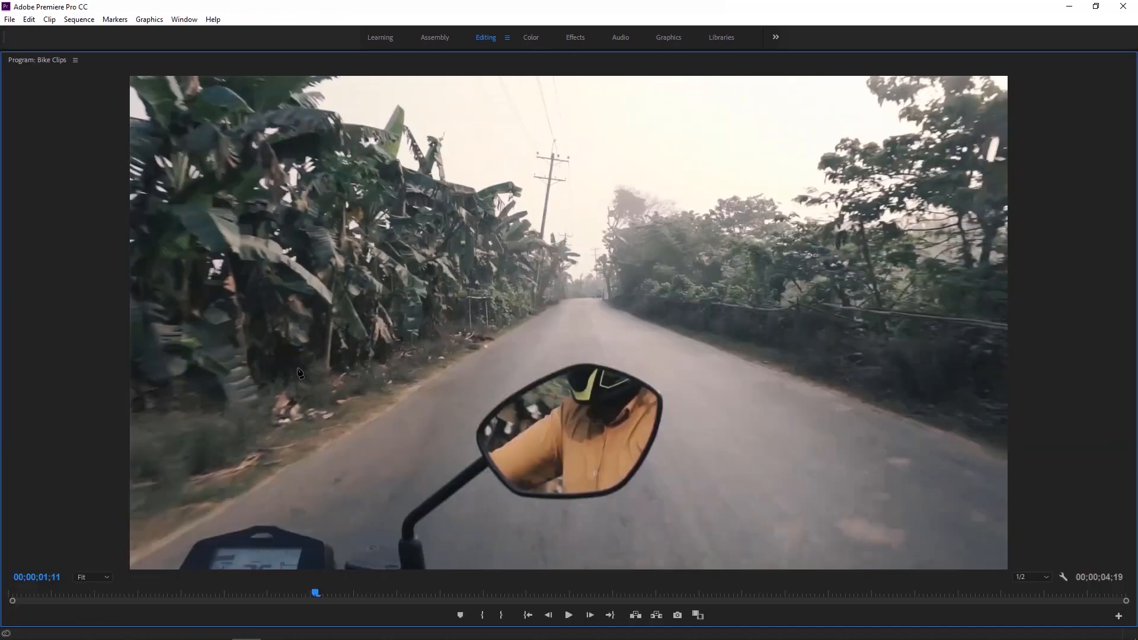
pyautogui.click(91, 577)
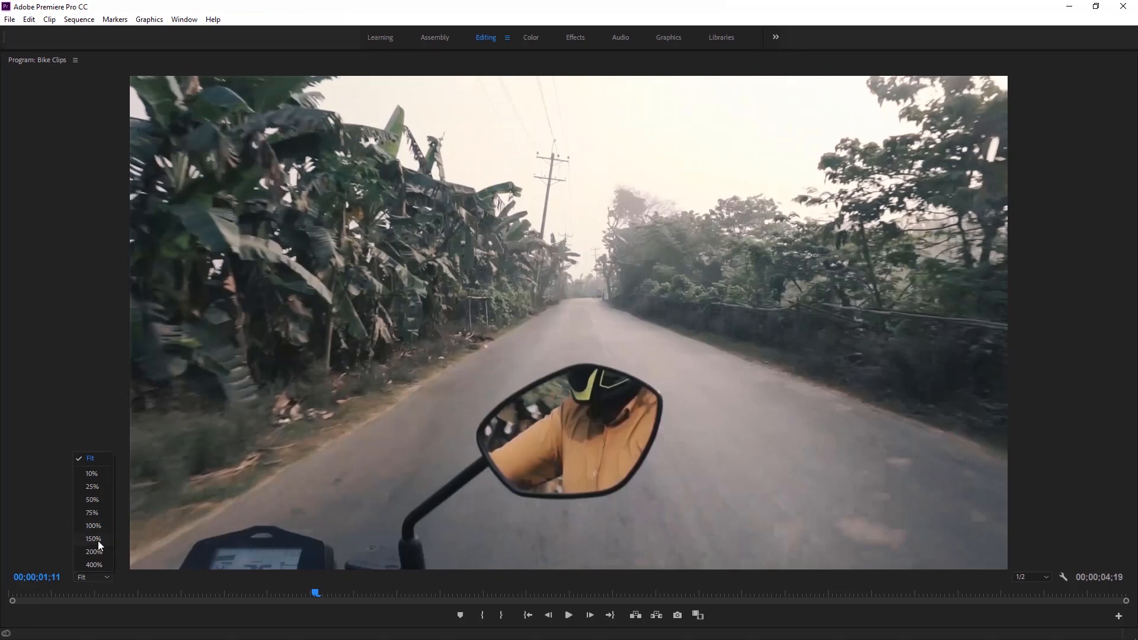
pyautogui.click(93, 538)
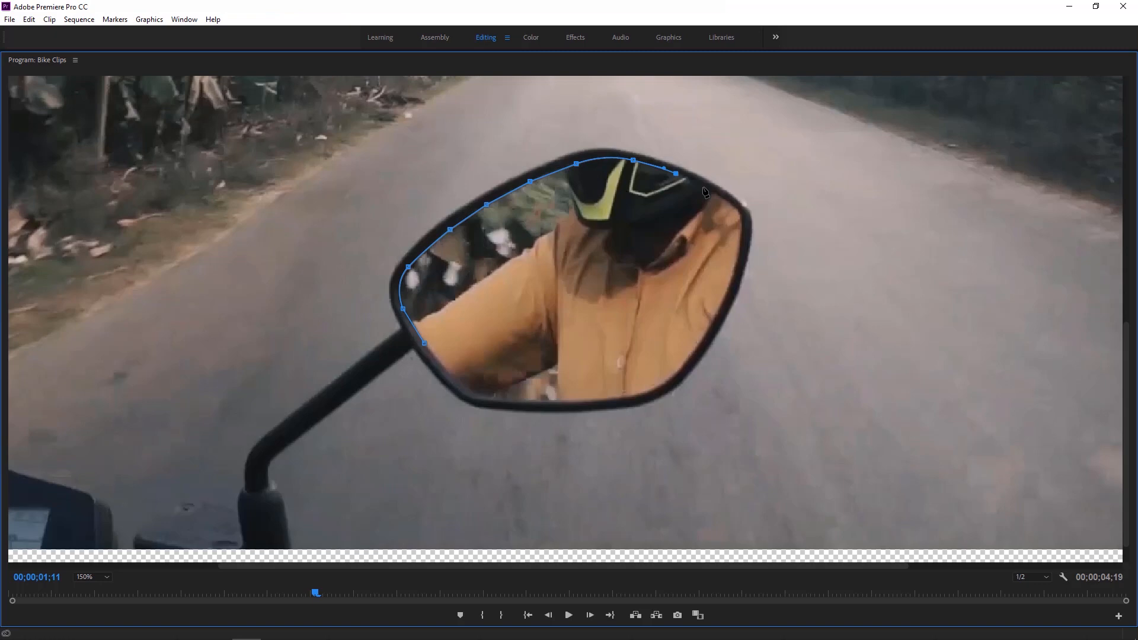
pyautogui.moveTo(674, 173); pyautogui.dragTo(739, 238)
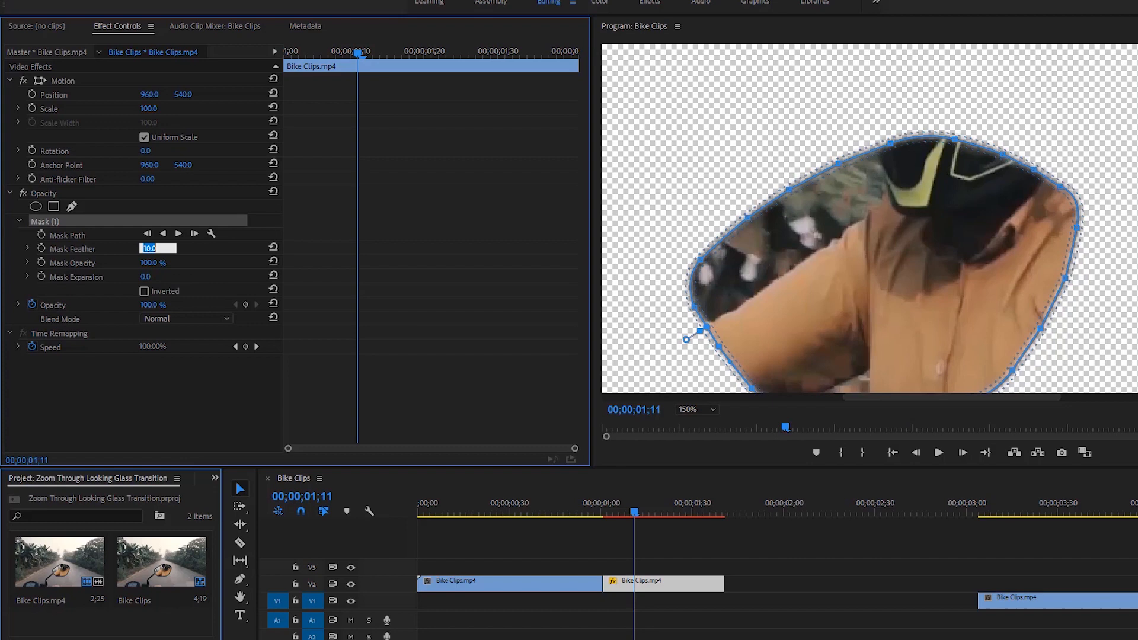
# Set Mask Feather 0, invert the V3 copy's mask, and give the lower copy Mask Expansion 2
pyautogui.write('0')
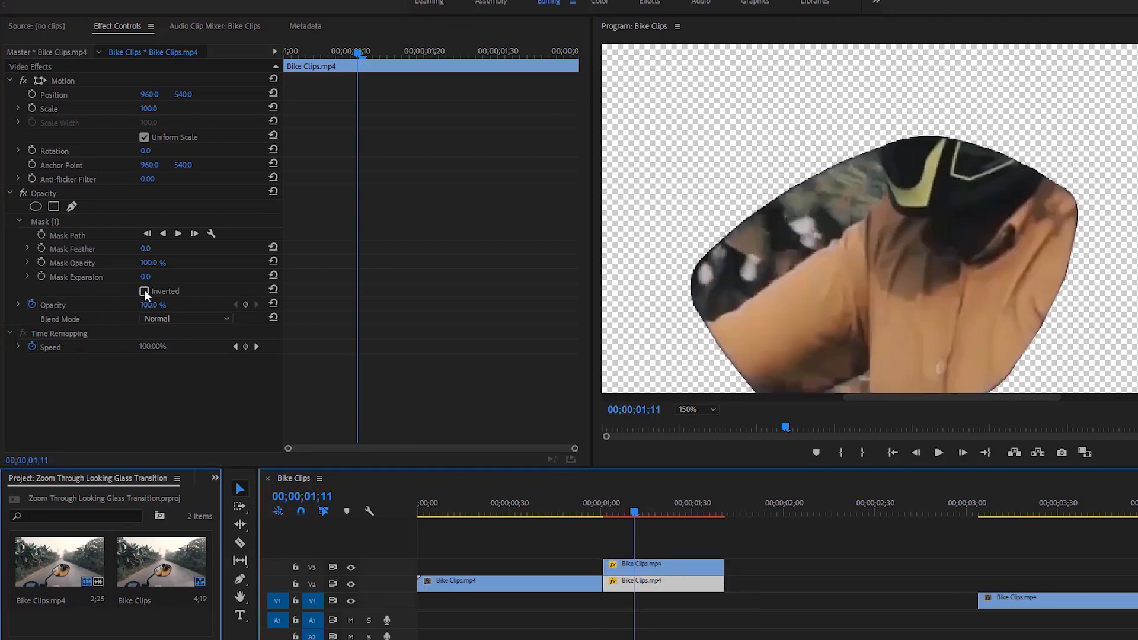
pyautogui.click(145, 291)
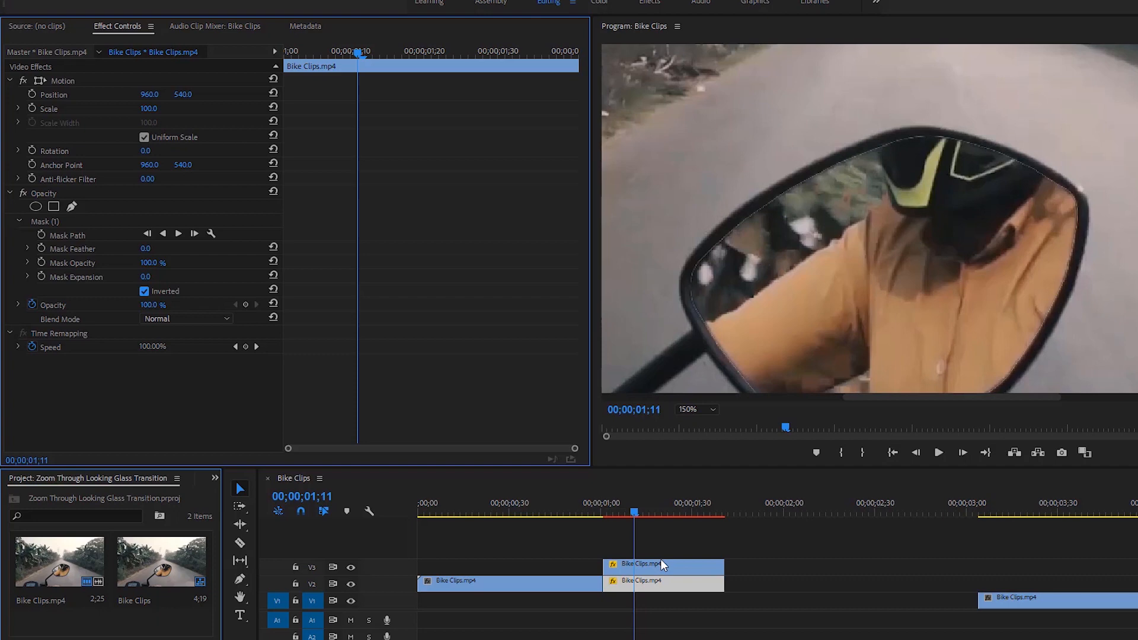
pyautogui.click(144, 292)
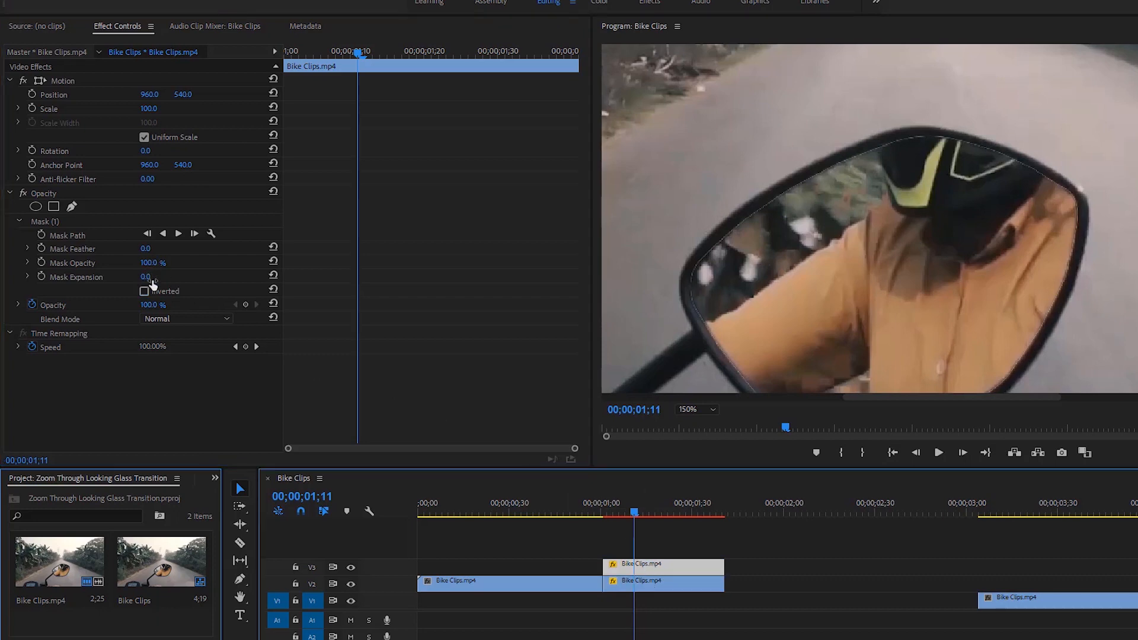
pyautogui.click(149, 276)
pyautogui.write('2')
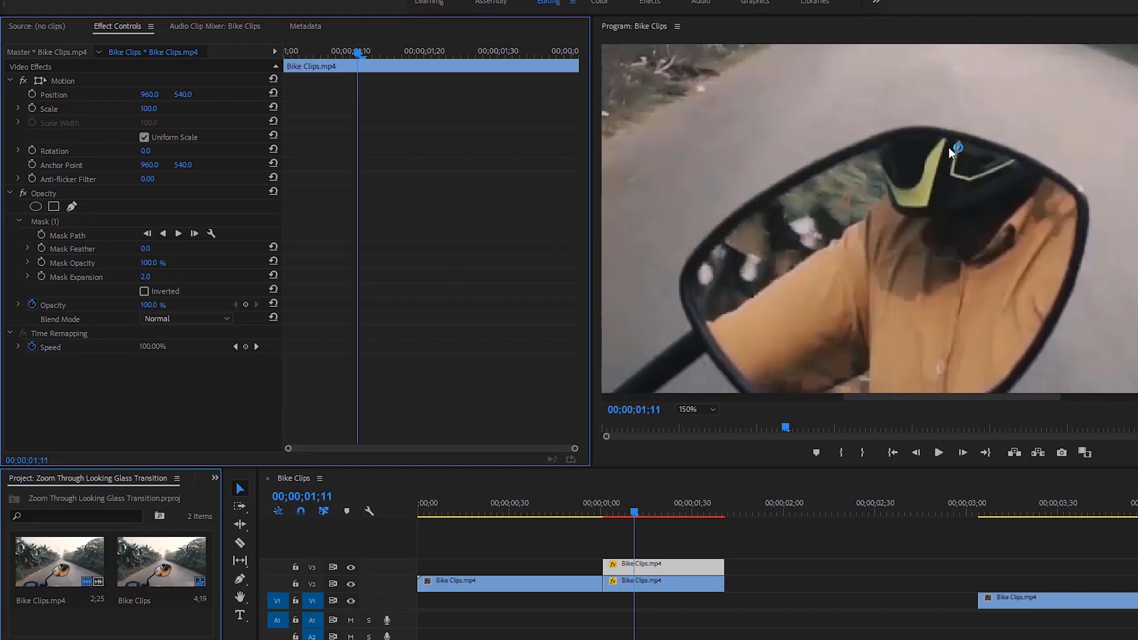
pyautogui.click(696, 408)
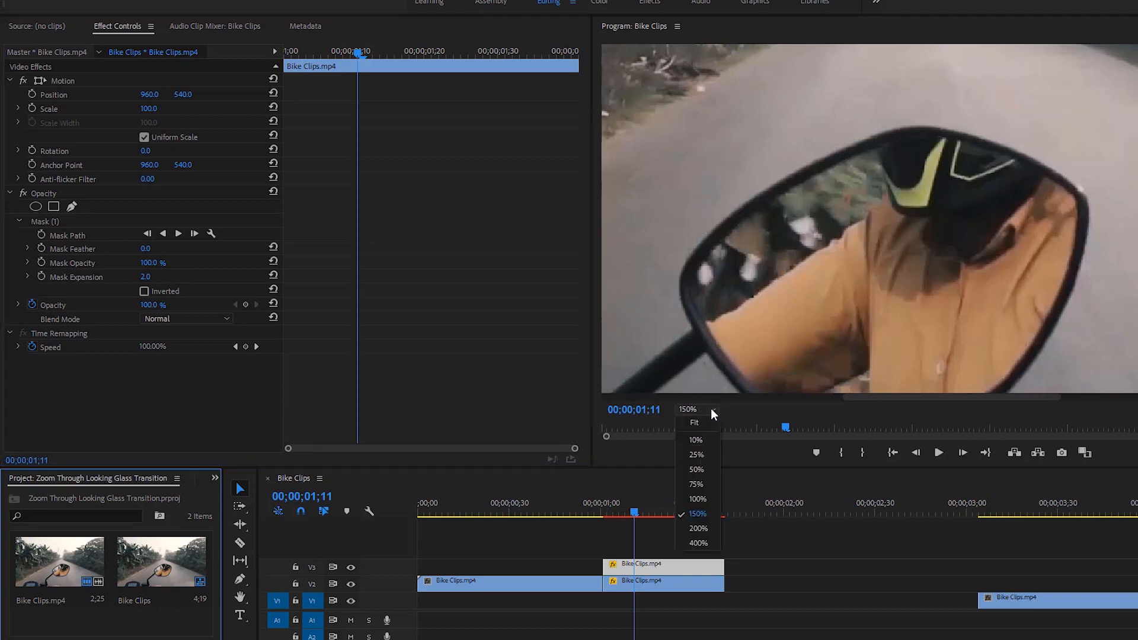
# Set Program Monitor zoom to Fit and toggle the Transparency Grid
pyautogui.click(693, 422)
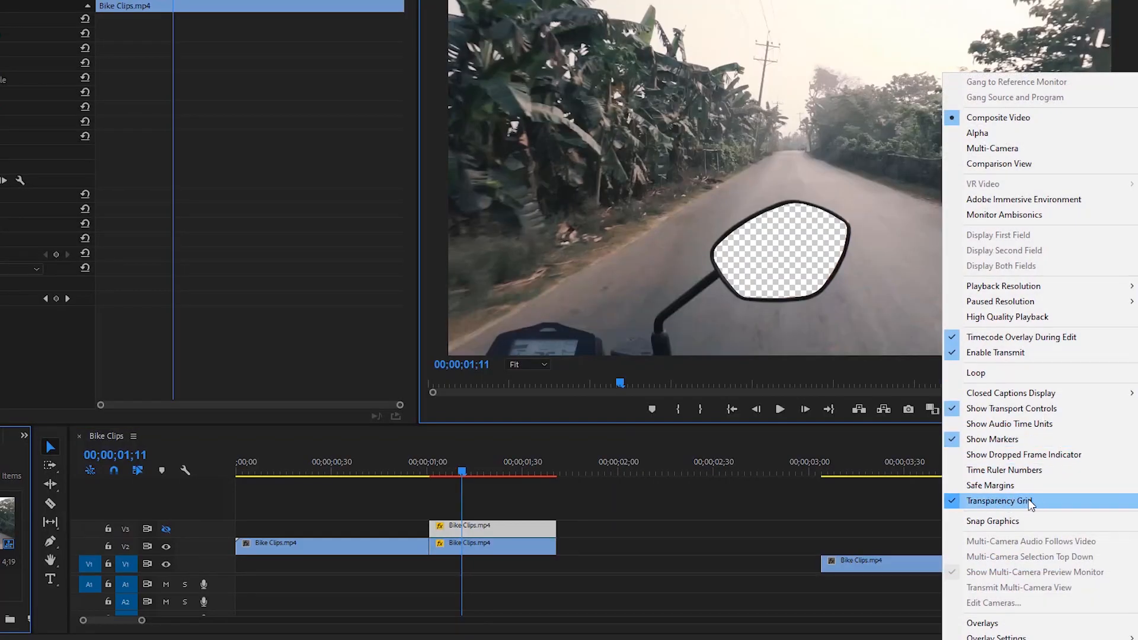
pyautogui.click(1001, 500)
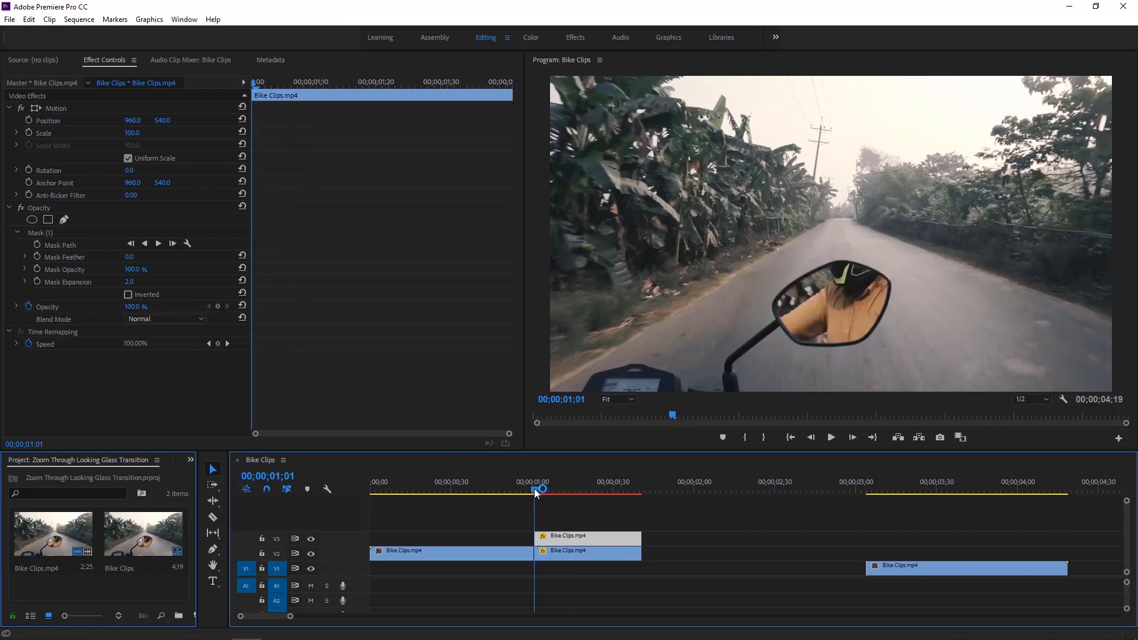
pyautogui.moveTo(525, 506)
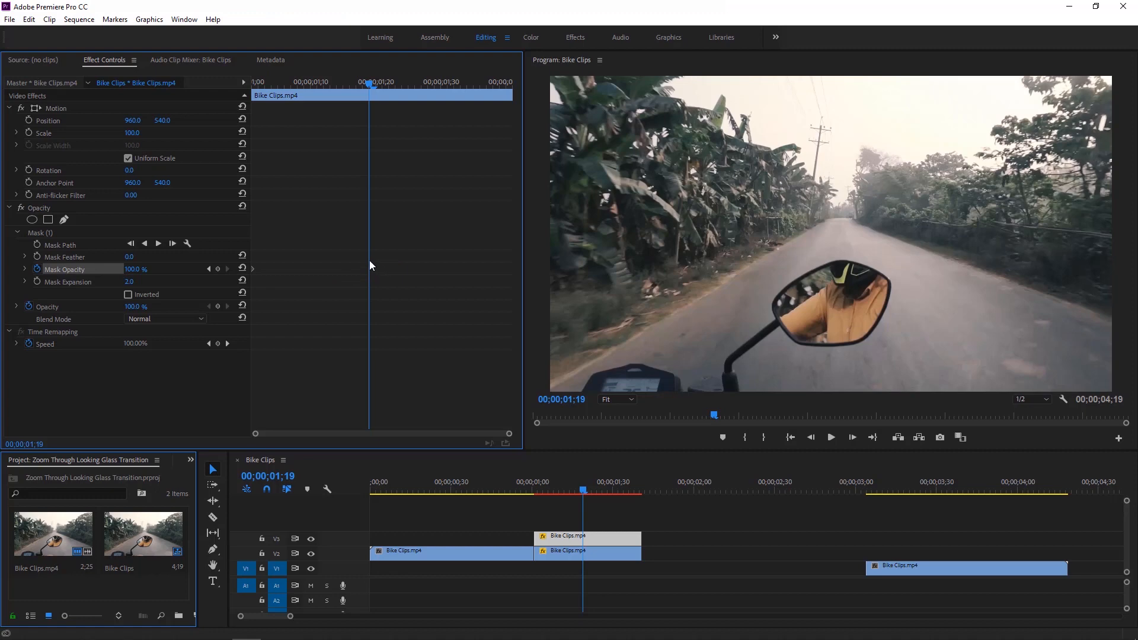
# Keyframe Mask Opacity from 100% to 0% at 1:19, then select both stacked mirror clips
pyautogui.moveTo(135, 269); pyautogui.dragTo(370, 267)
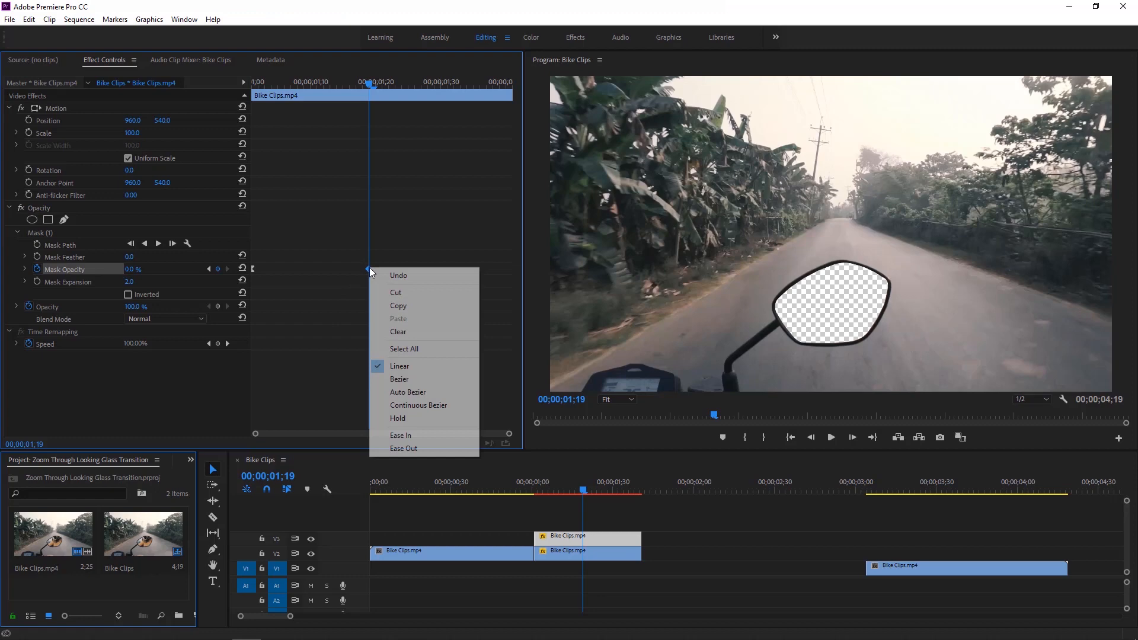
pyautogui.moveTo(400, 435)
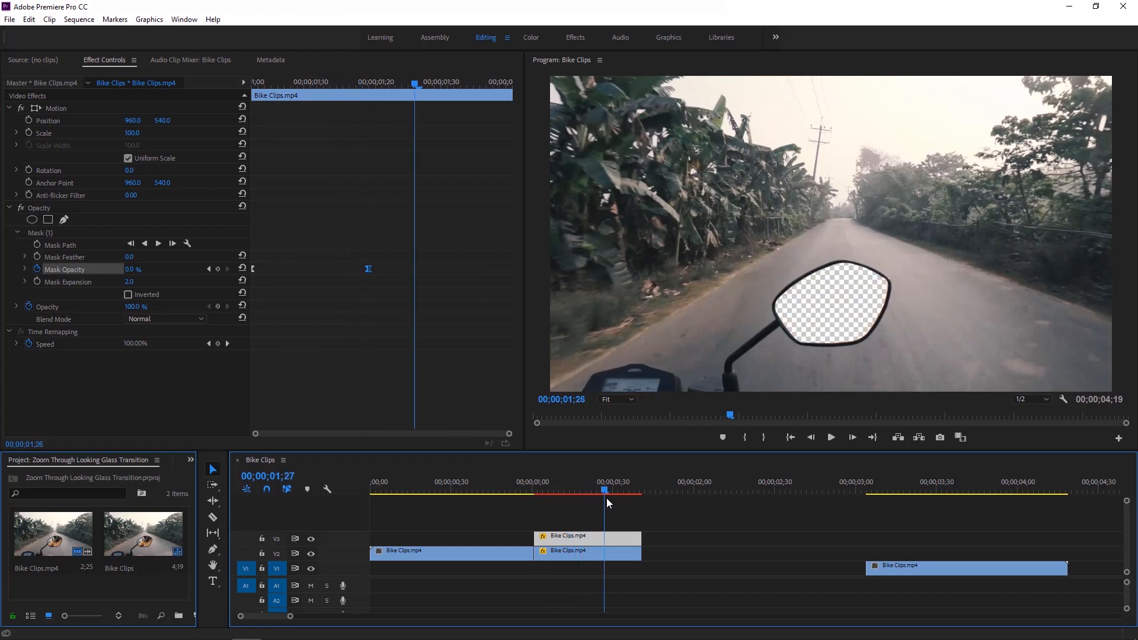
pyautogui.moveTo(605, 500); pyautogui.dragTo(526, 500)
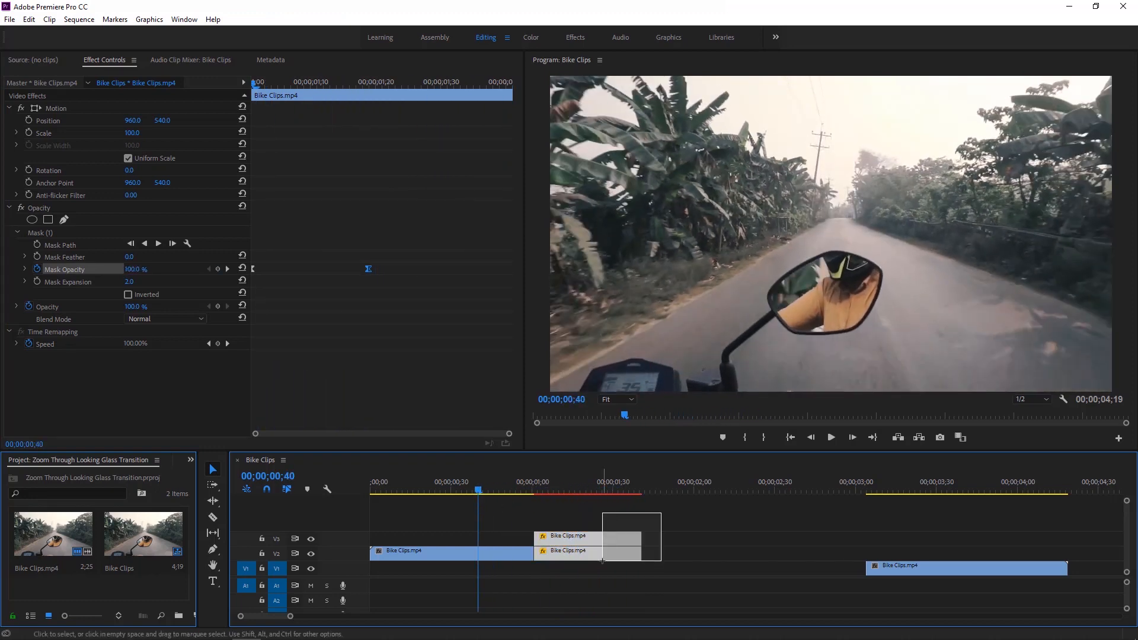
# Nest the V2 and V3 mirror clips into a sequence named 'Nest 1'
pyautogui.rightClick(632, 536)
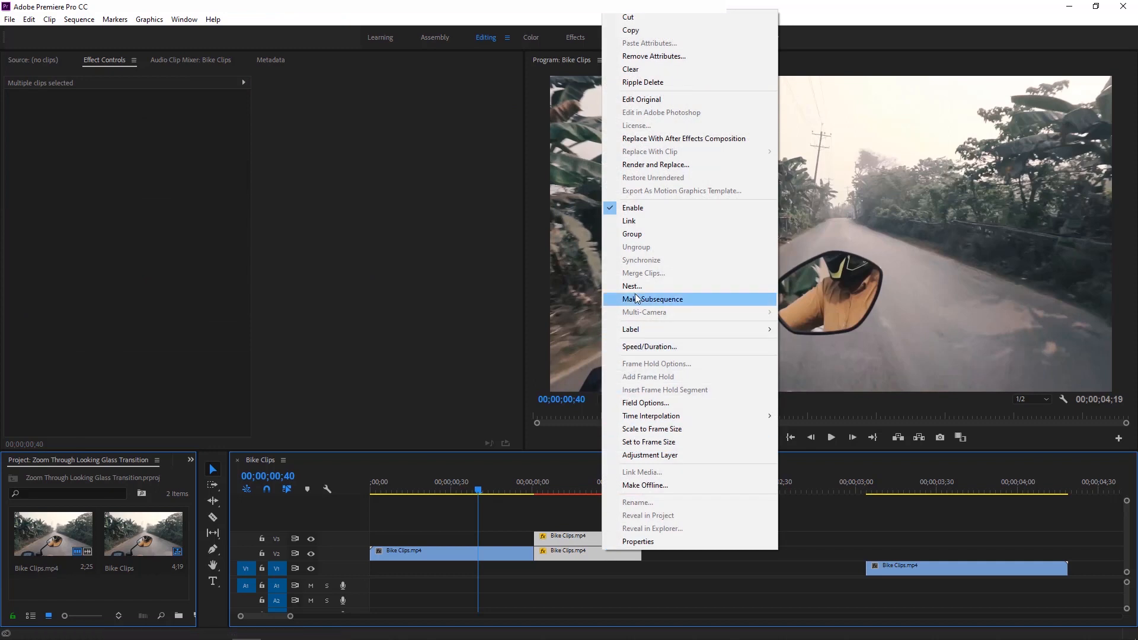
pyautogui.click(631, 286)
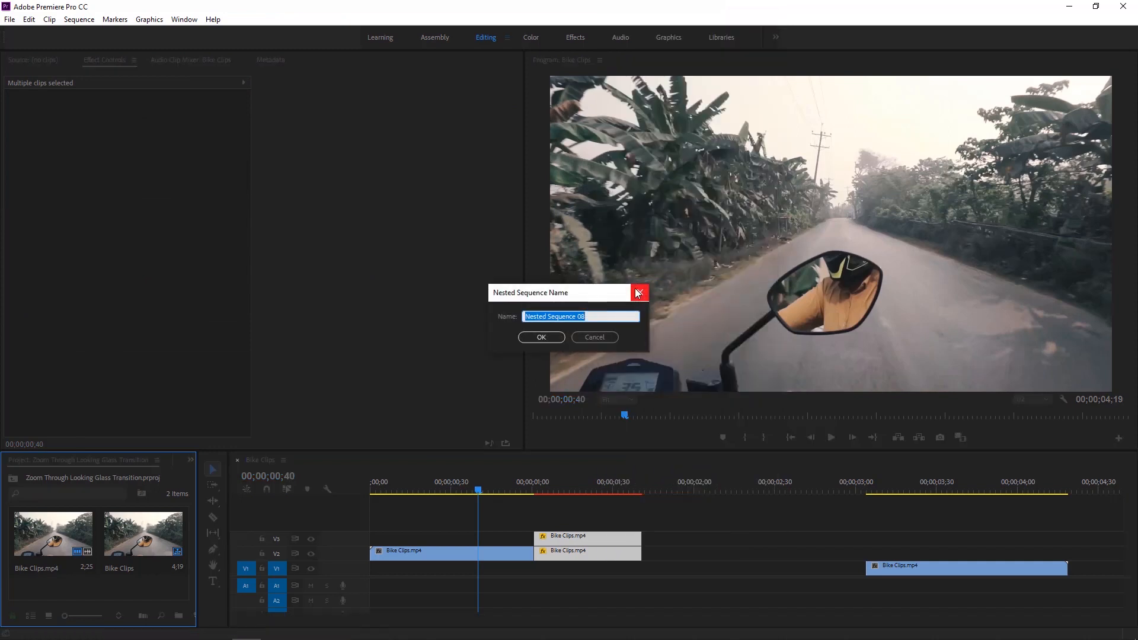
pyautogui.write('Nest 1')
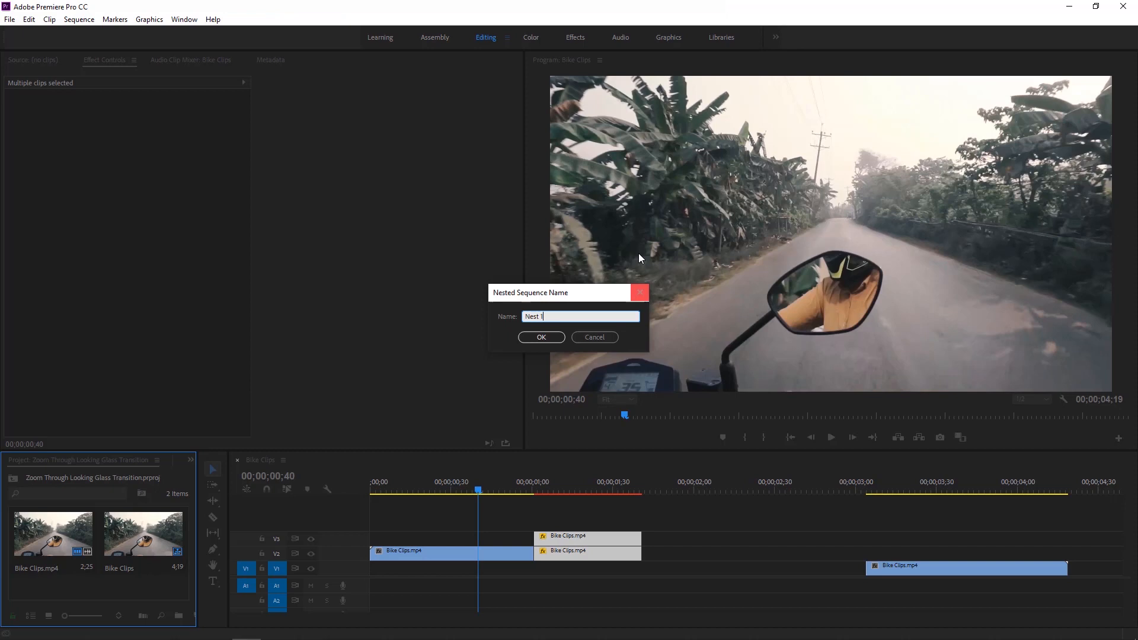
pyautogui.click(541, 336)
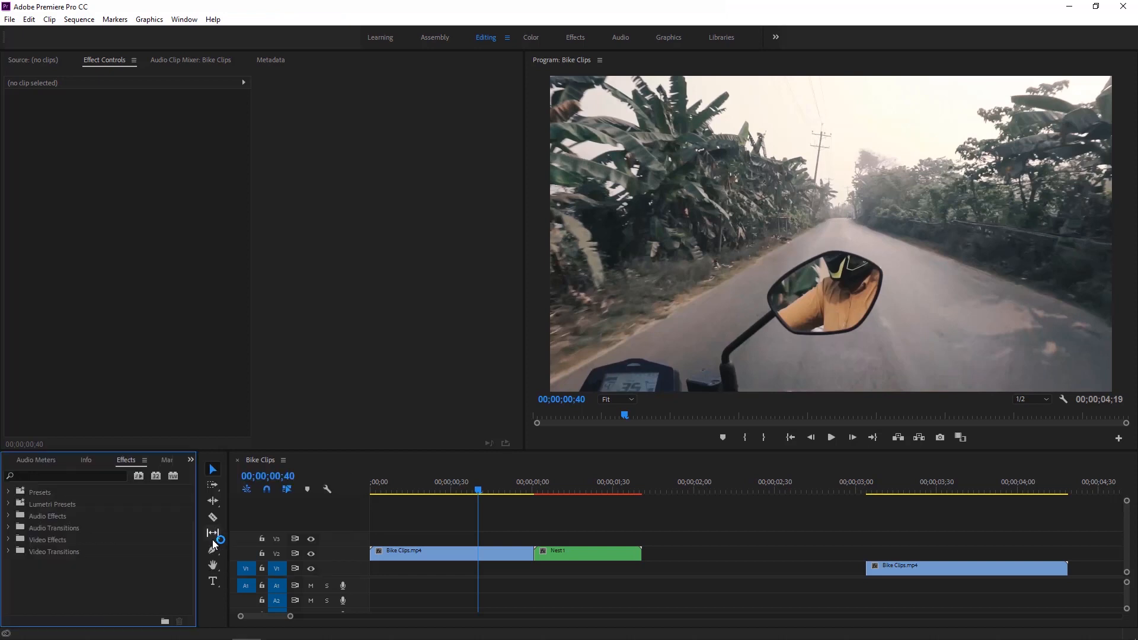
# Search 'tran' in Effects and apply Distort > Transform to Nest 1
pyautogui.write('transform')
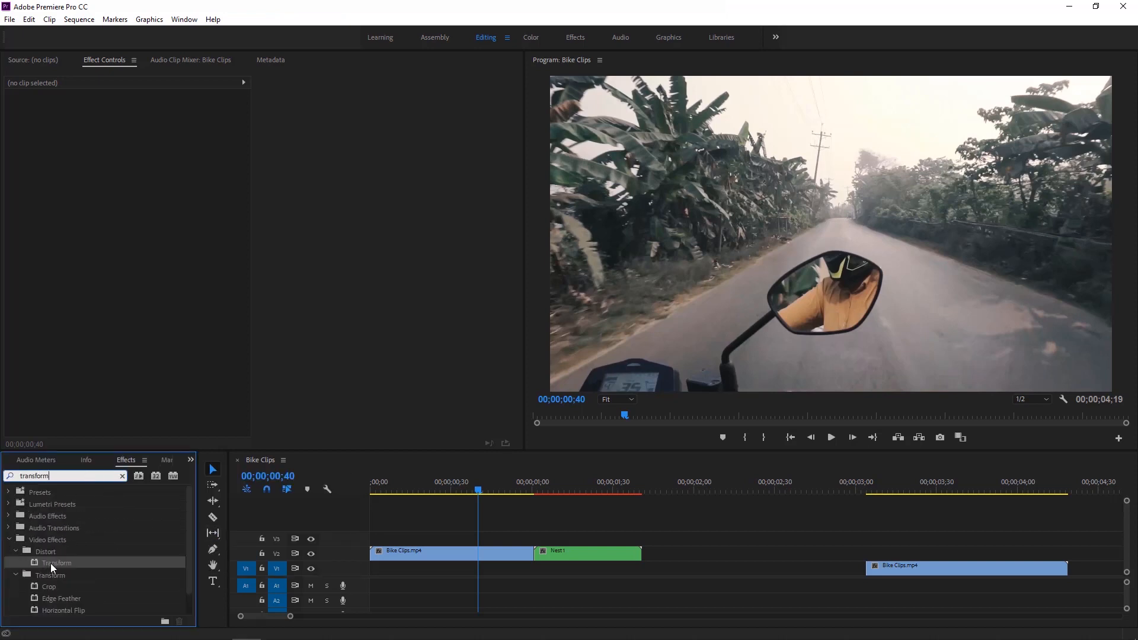
pyautogui.click(587, 553)
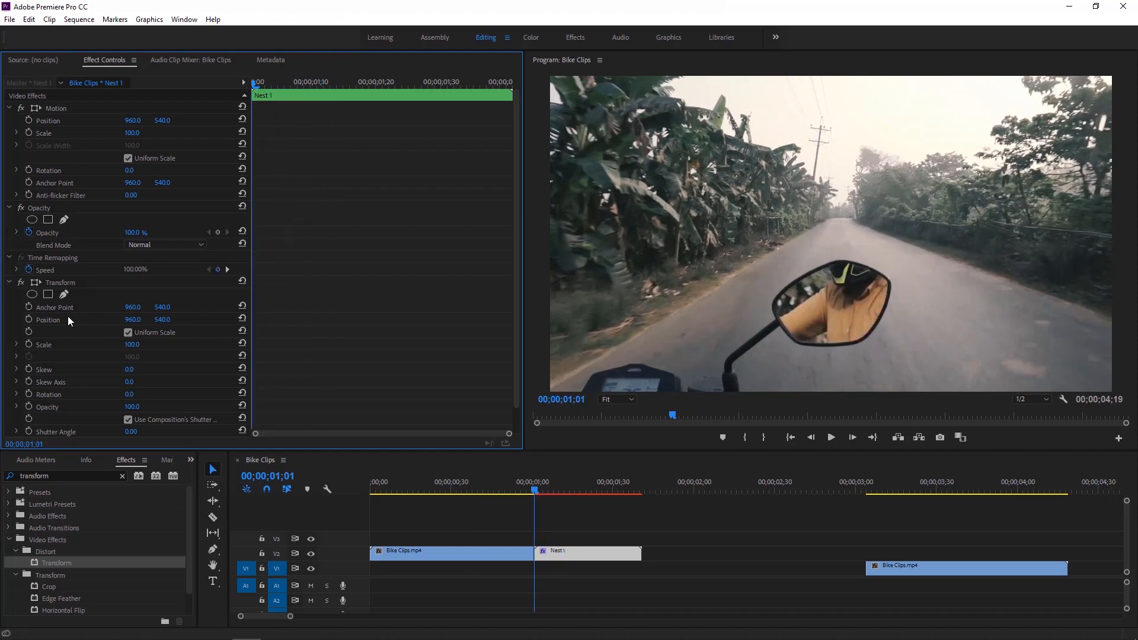
# Keyframe Transform Position and Scale so Nest 1 zooms to 250% into the mirror
pyautogui.click(47, 318)
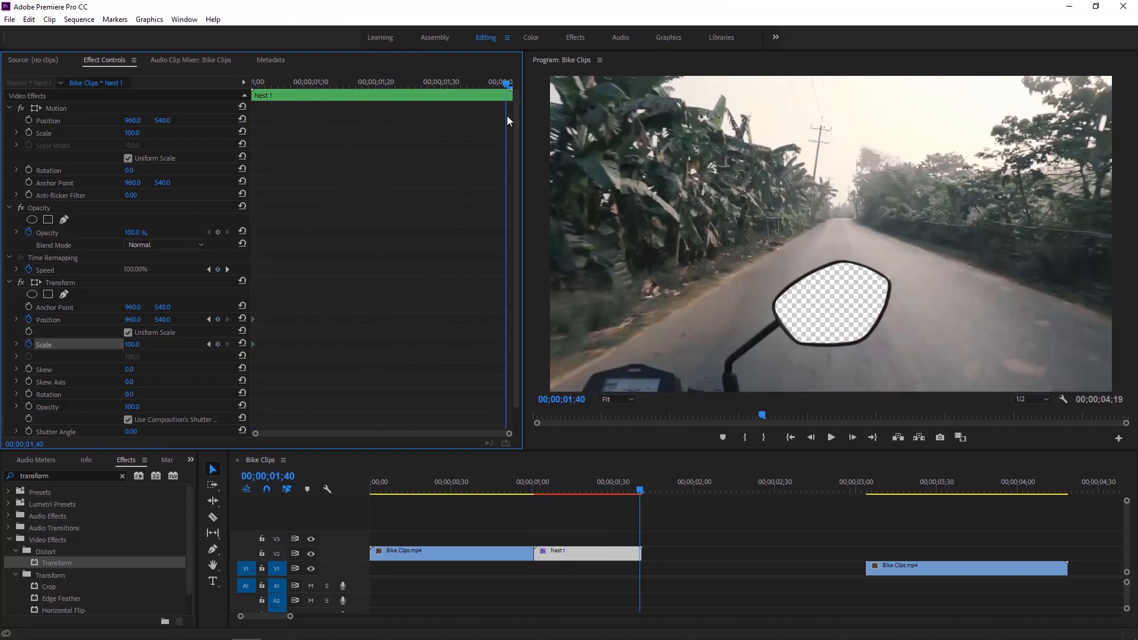
pyautogui.click(217, 319)
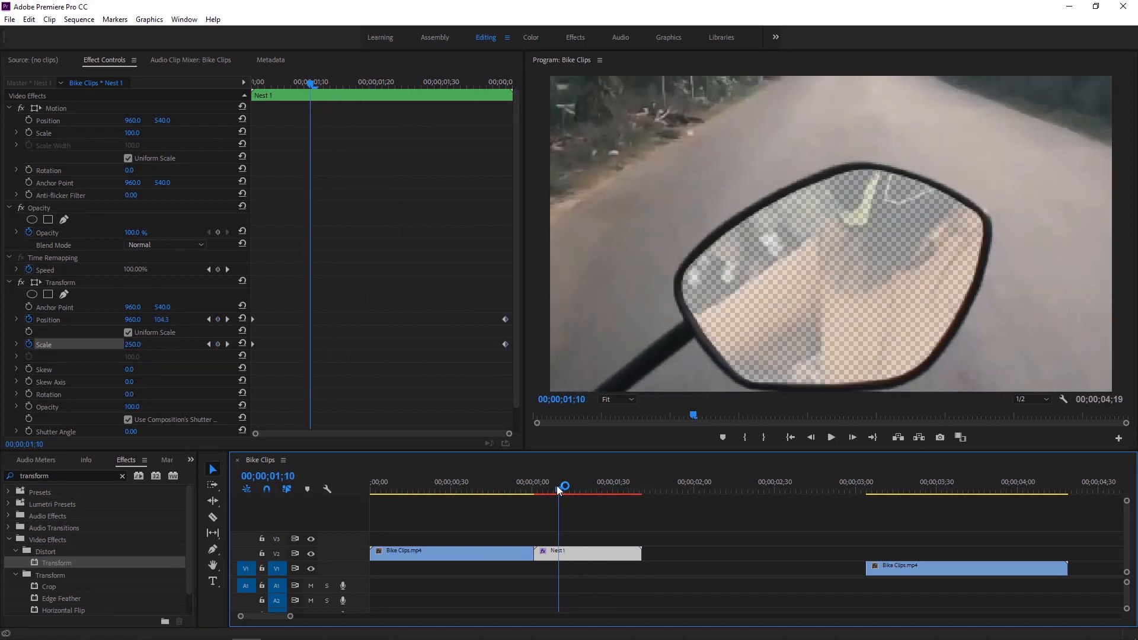
pyautogui.click(830, 438)
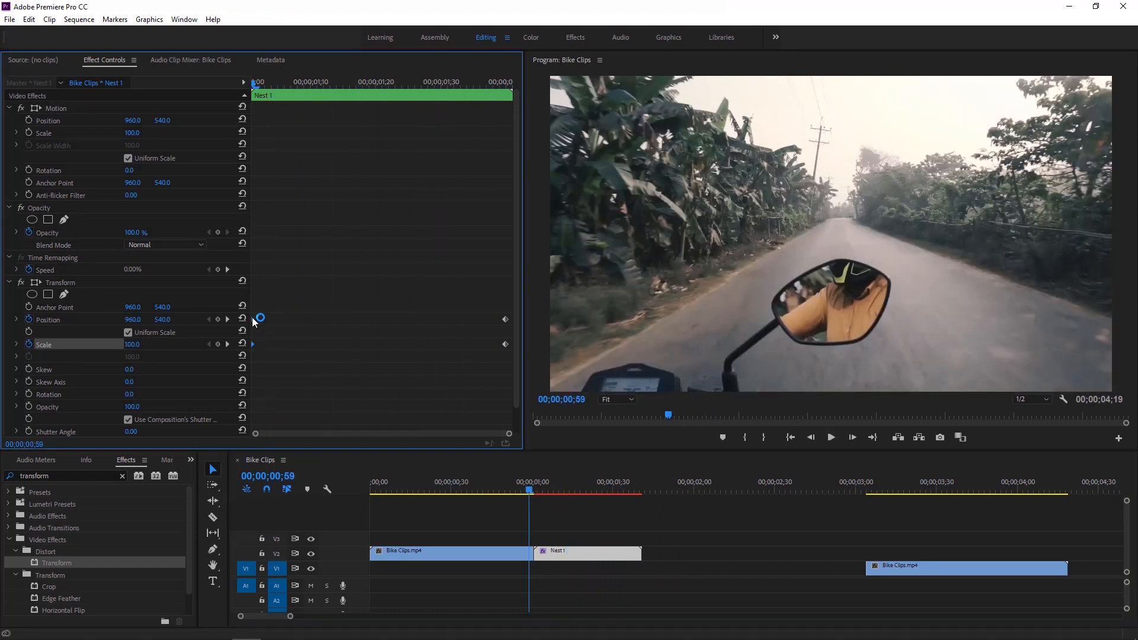
# Apply Ease Out to the first keyframes and Ease In to the last ones
pyautogui.rightClick(255, 321)
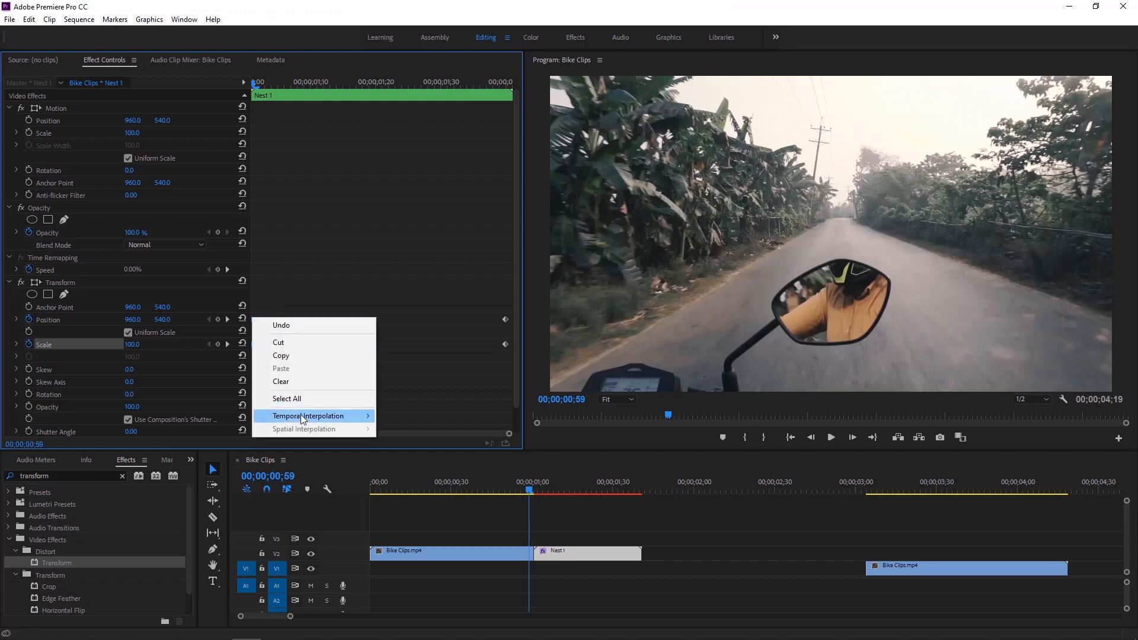
pyautogui.click(423, 502)
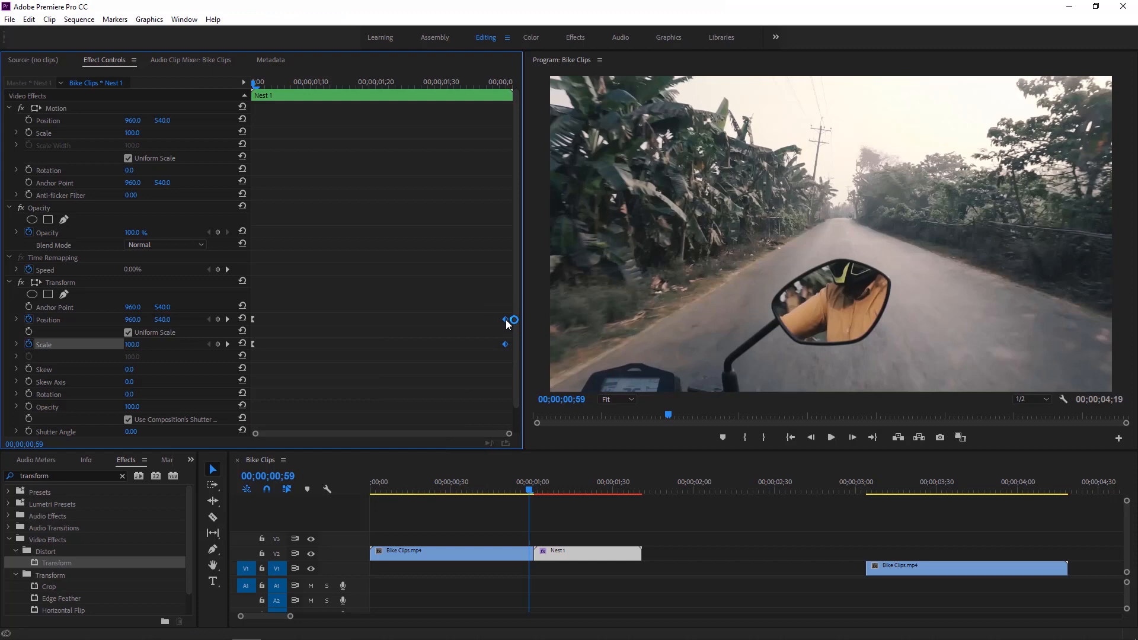
pyautogui.rightClick(506, 321)
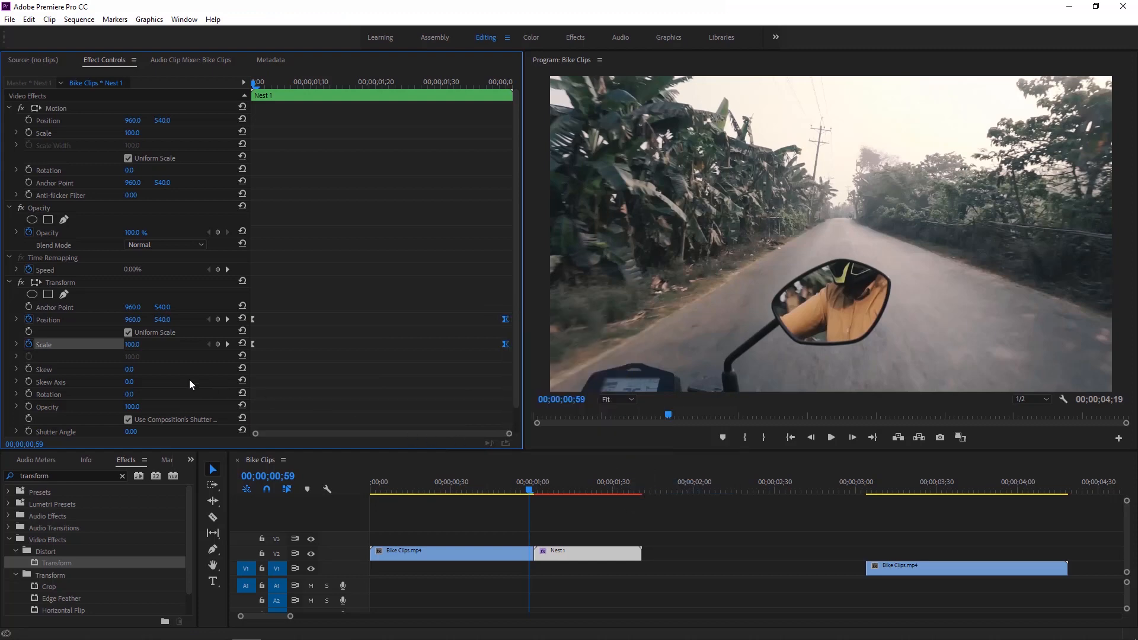
# Flatten the start of Nest 1's position and scale velocity curves and steepen their ends
pyautogui.click(15, 320)
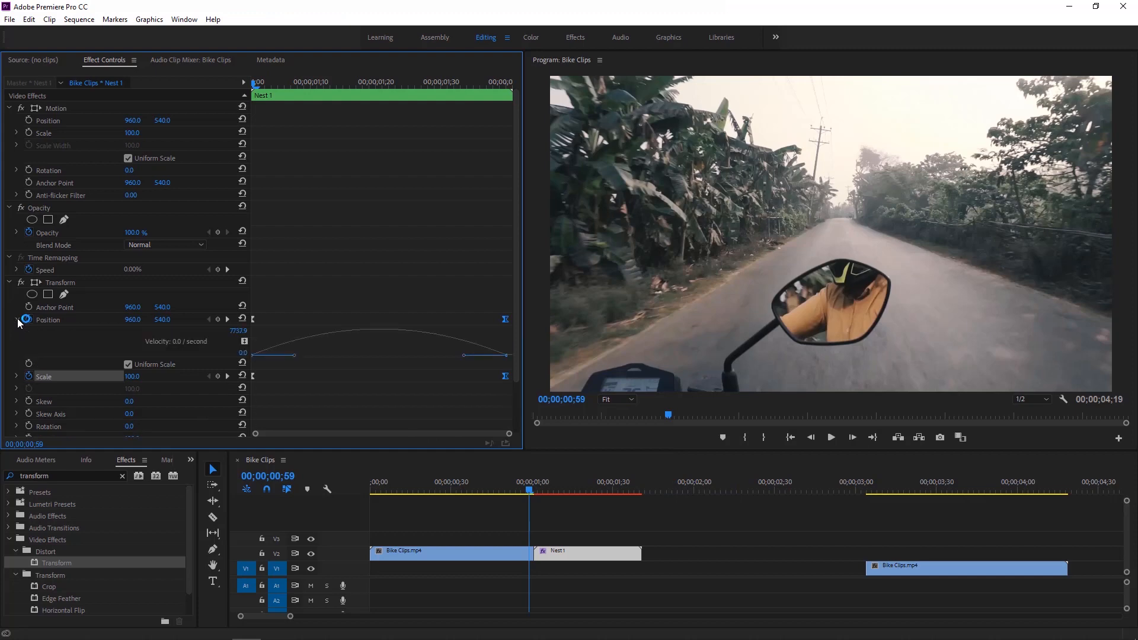
pyautogui.click(17, 376)
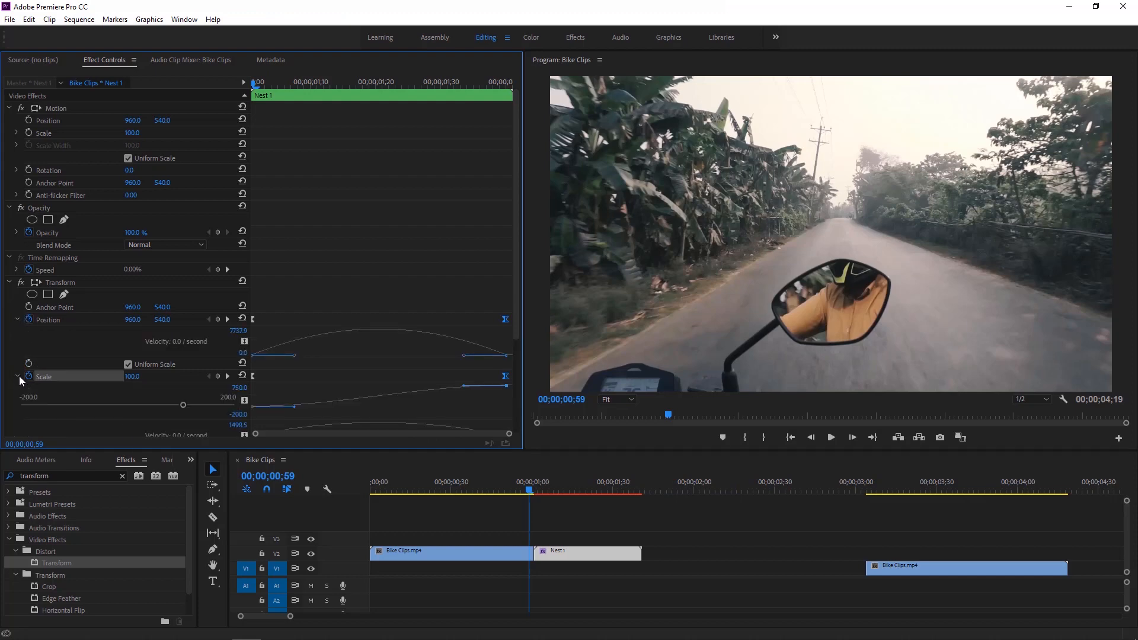
pyautogui.scroll(-3)
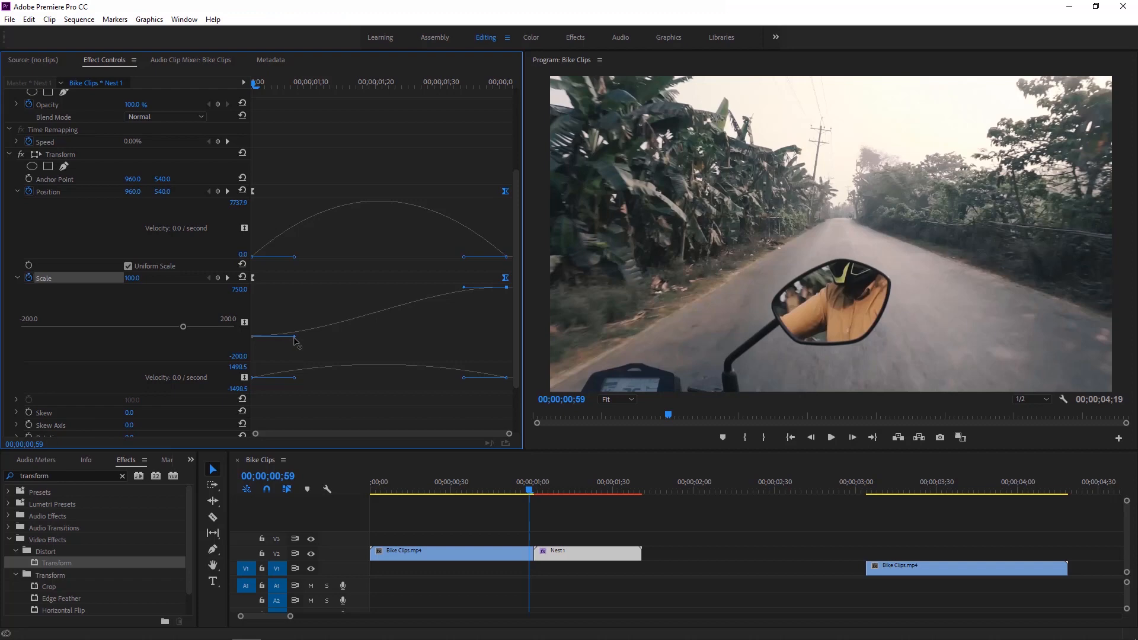
pyautogui.moveTo(294, 341); pyautogui.dragTo(382, 343)
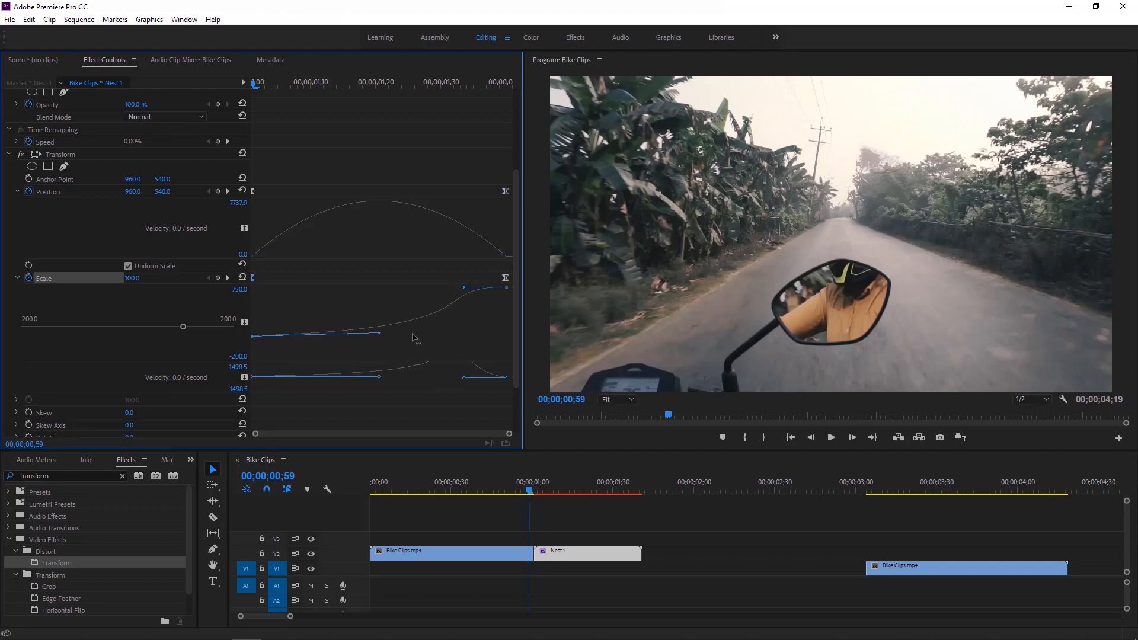
pyautogui.moveTo(413, 335); pyautogui.dragTo(469, 290)
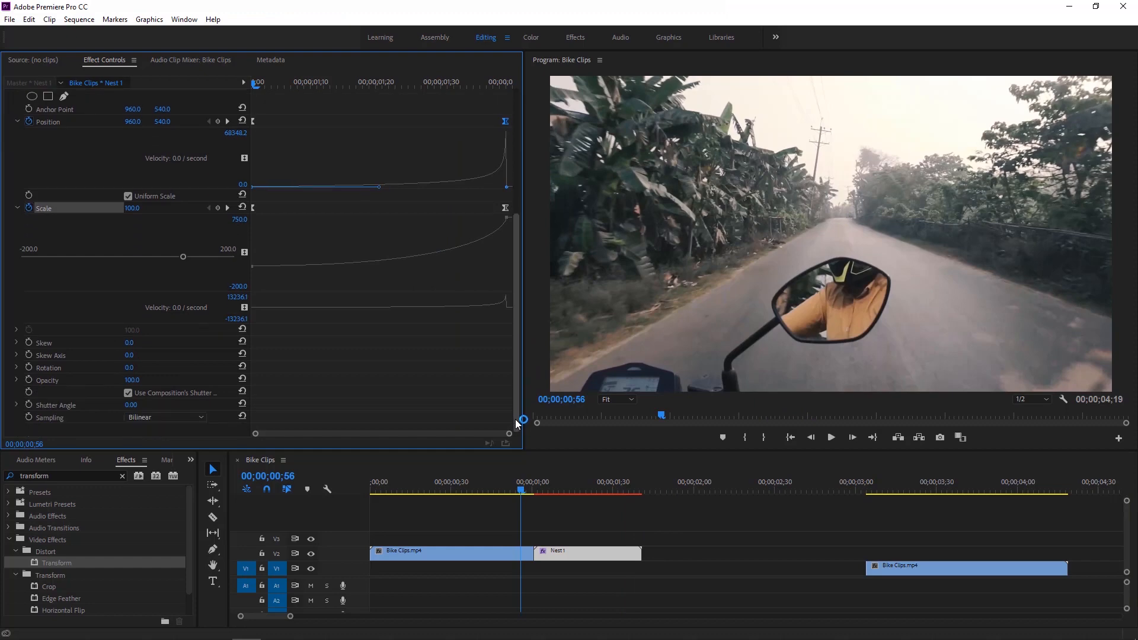
# Disable the composition's shutter angle on Nest 1's Transform and set a 180° shutter angle for motion blur
pyautogui.click(128, 392)
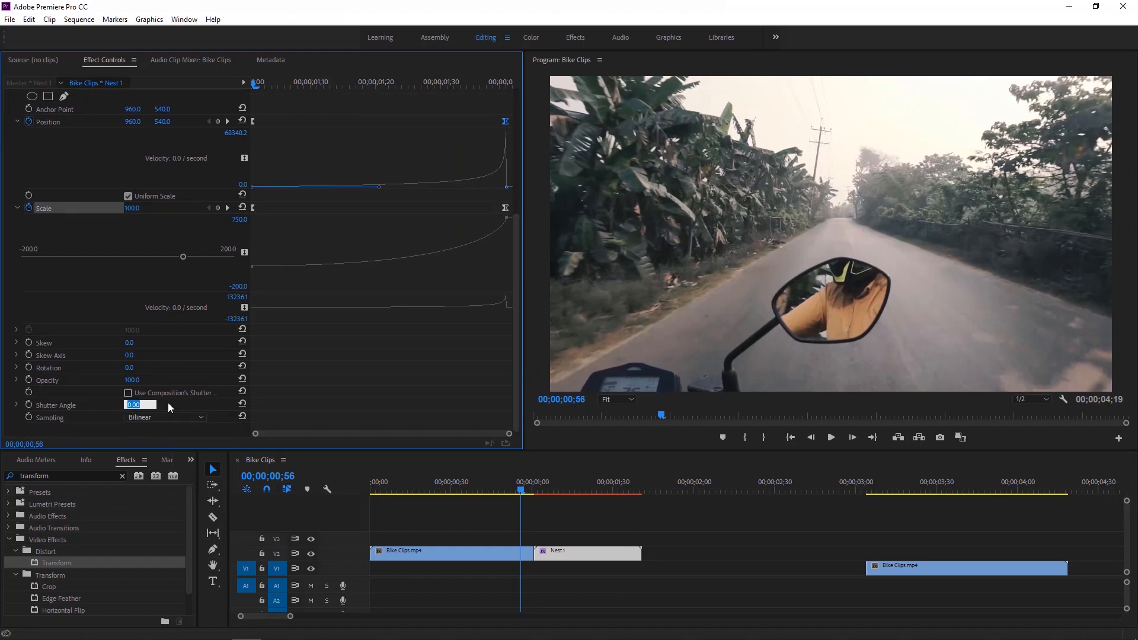
pyautogui.write('18')
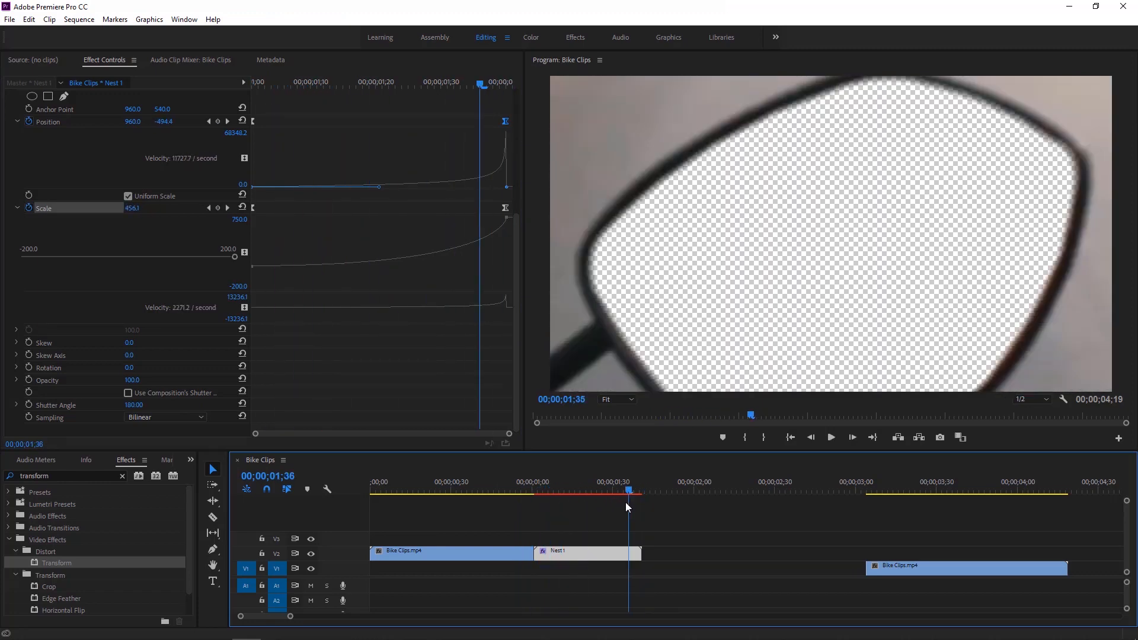
pyautogui.click(829, 437)
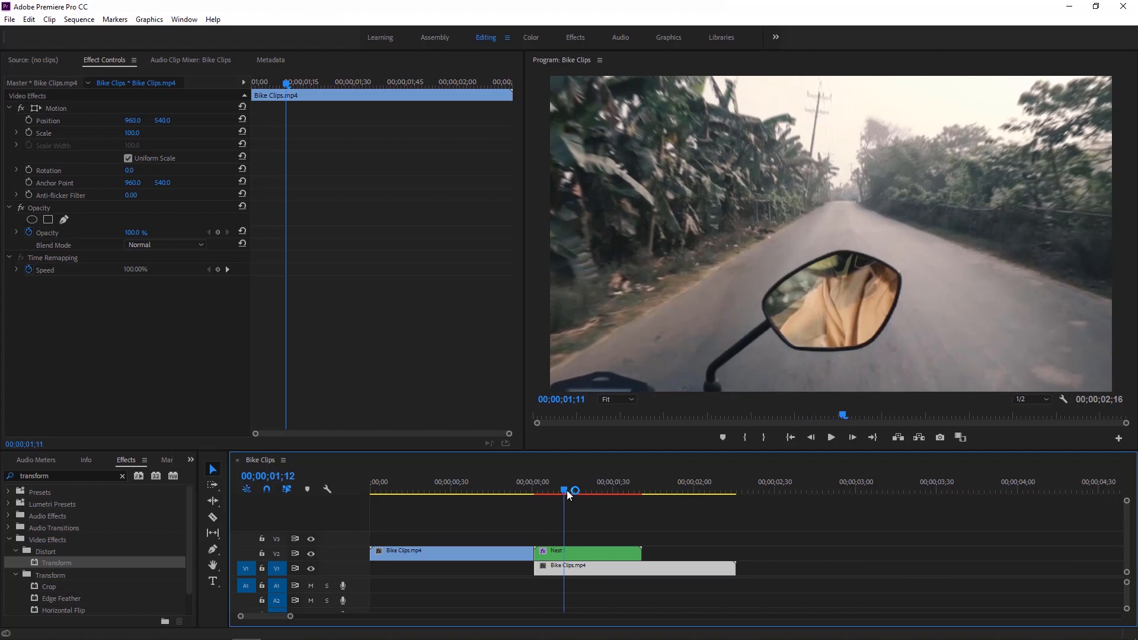
# Inspect Nest 1's mirror mask settings, then return to the Bike Clips sequence and preview the zoom
pyautogui.moveTo(573, 491); pyautogui.dragTo(666, 491)
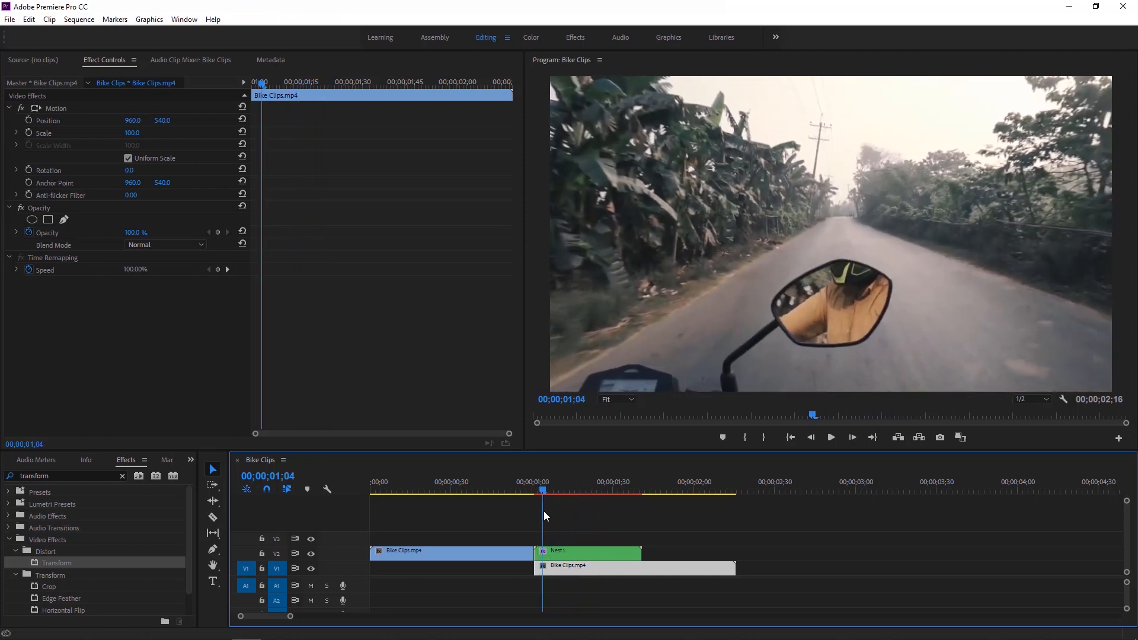
pyautogui.click(557, 490)
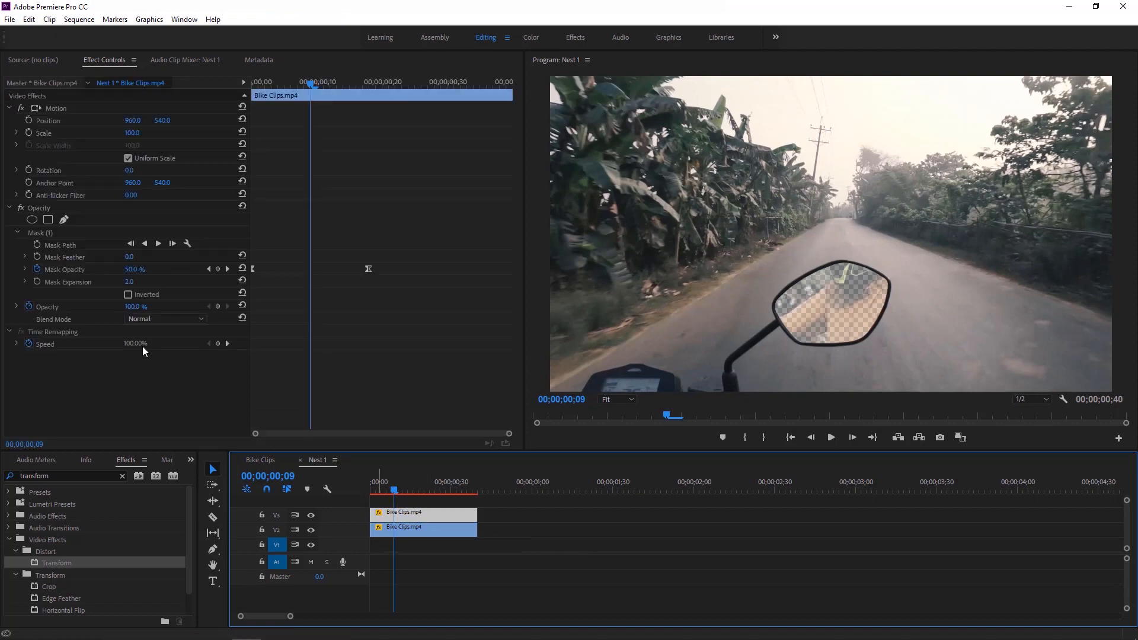
pyautogui.click(128, 293)
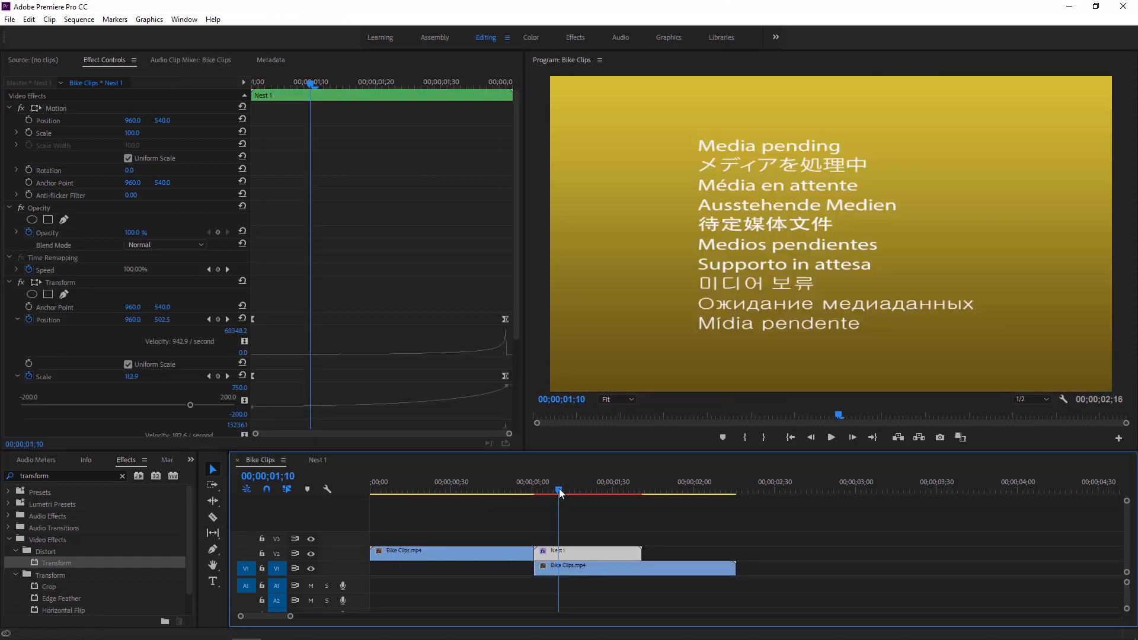
pyautogui.click(588, 568)
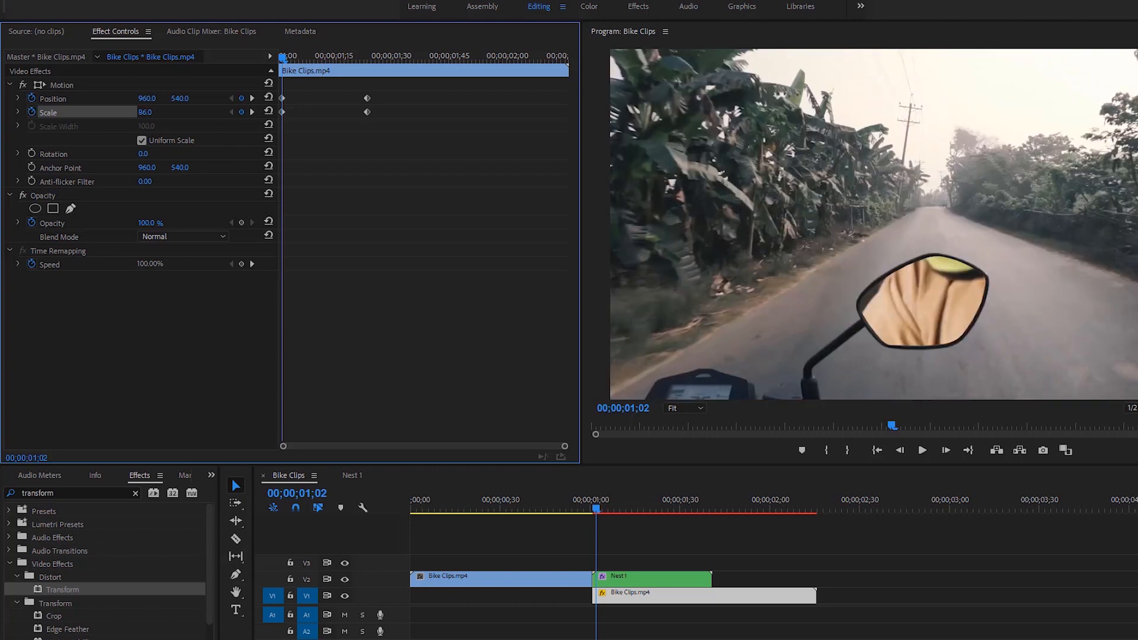
# Set the lower bike clip's starting scale to 46% and return the playhead to the sequence start
pyautogui.write('46.0')
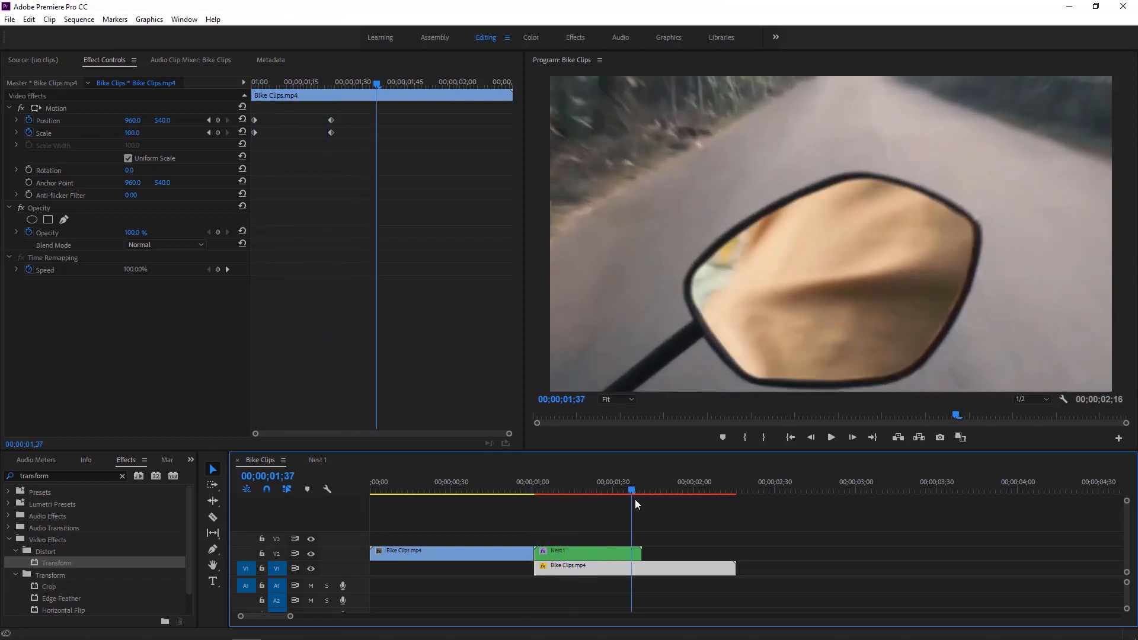
pyautogui.moveTo(631, 499); pyautogui.dragTo(557, 499)
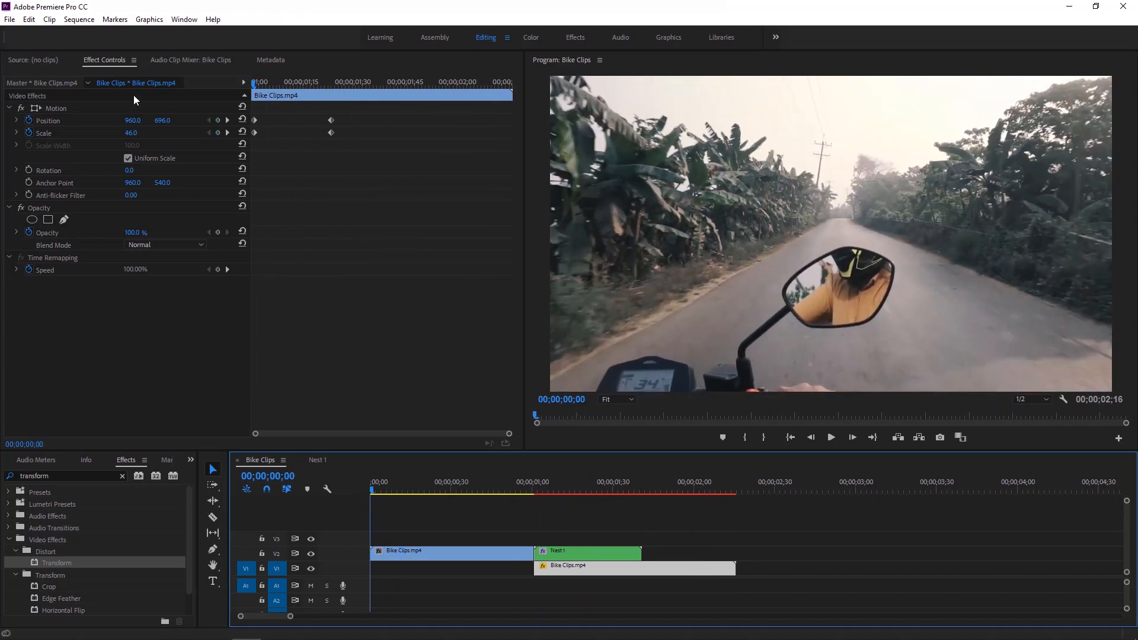
# Render the Bike Clips sequence via Sequence > Render In to Out
pyautogui.click(78, 19)
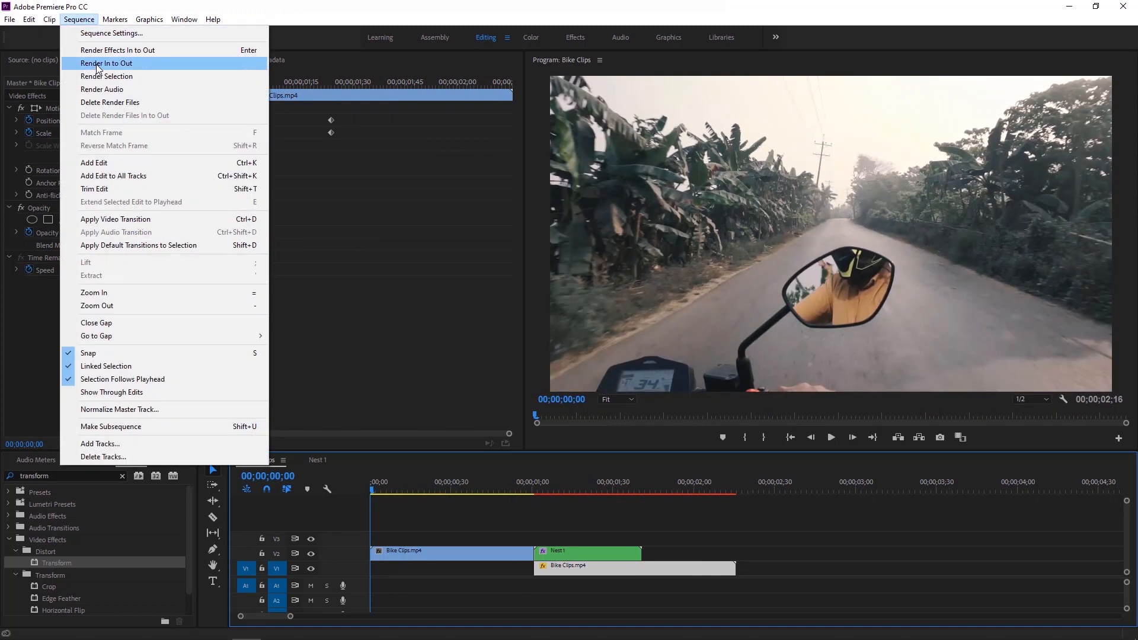